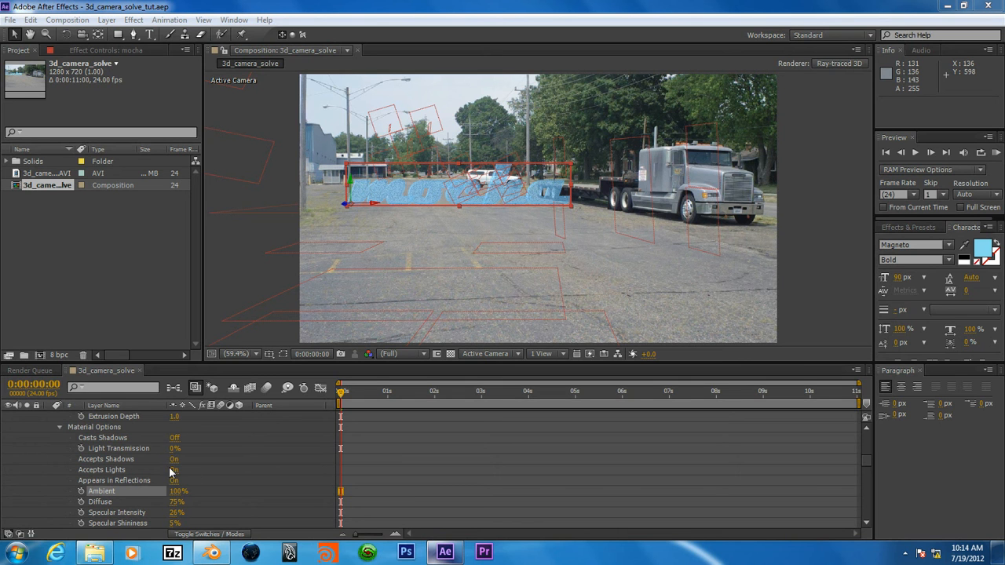
mouse_move(155, 478)
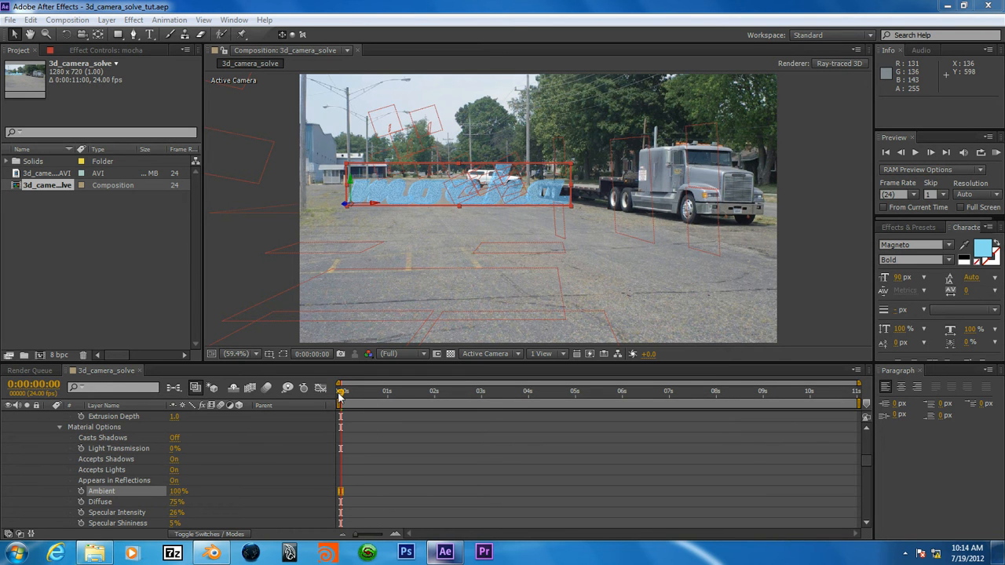
mouse_move(132, 476)
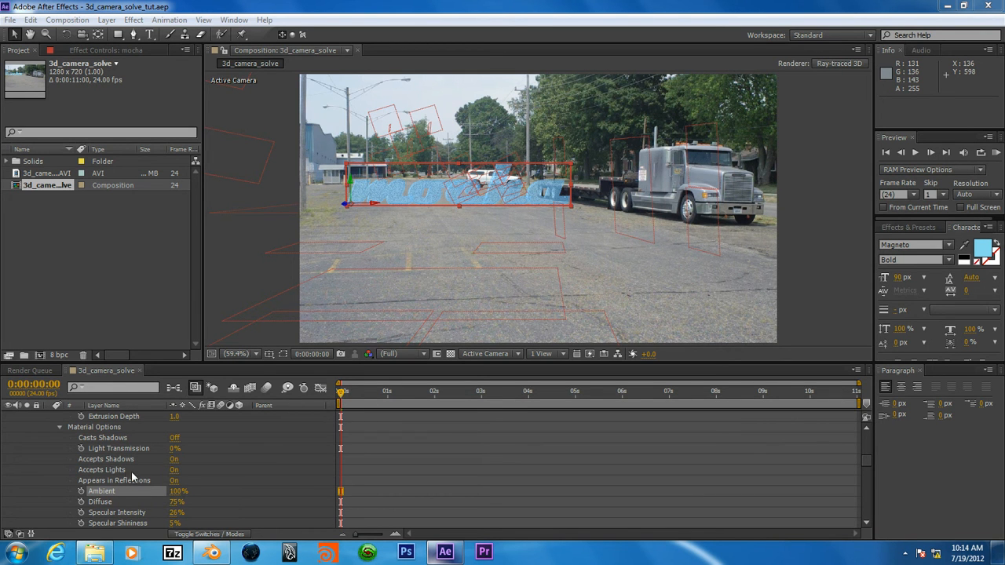
mouse_move(30, 491)
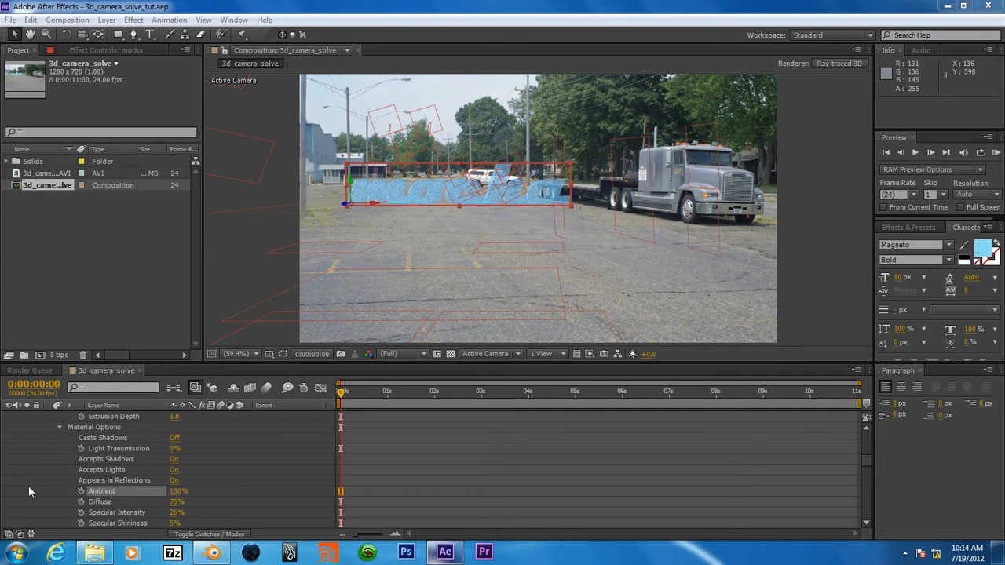
mouse_move(240, 398)
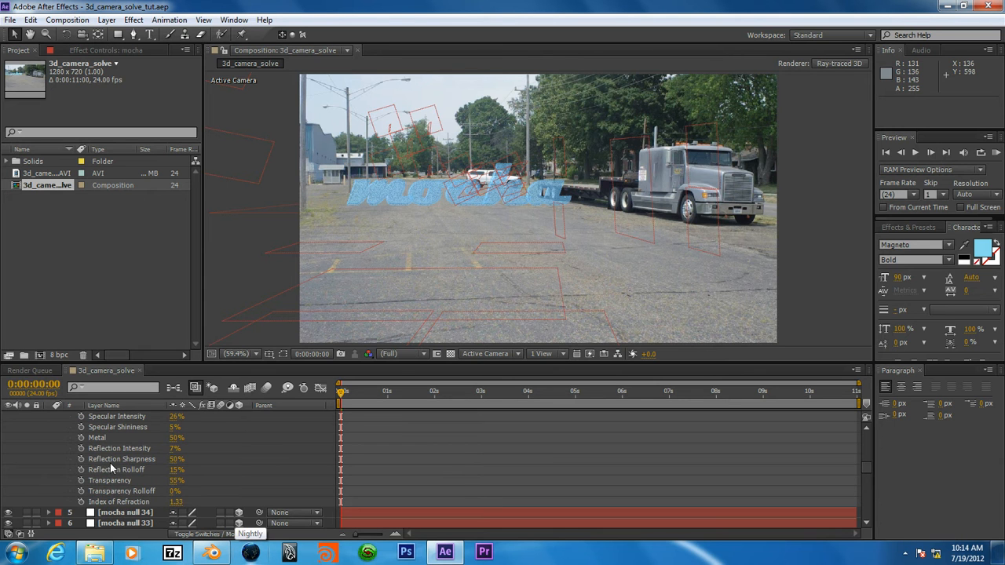
Raise the text's Index of Refraction from 1.33 to 1.50 under Material Options.
double_click(181, 501)
type("1.5")
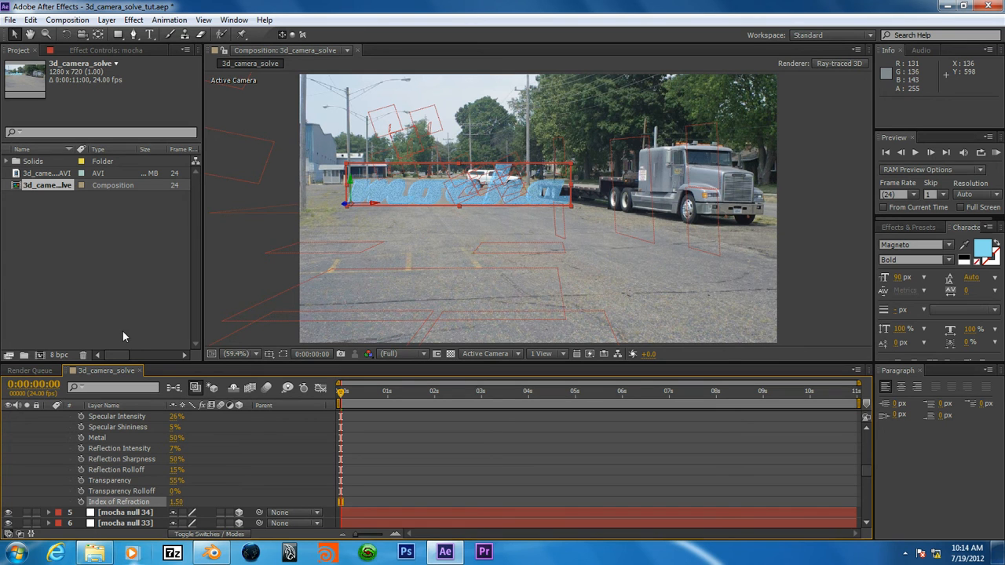
mouse_move(190, 447)
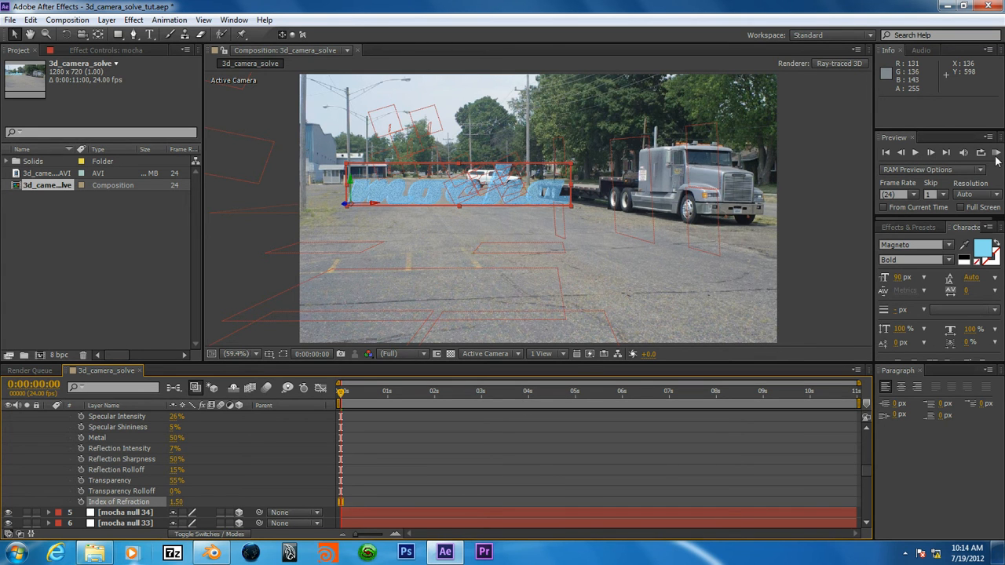
mouse_move(996, 153)
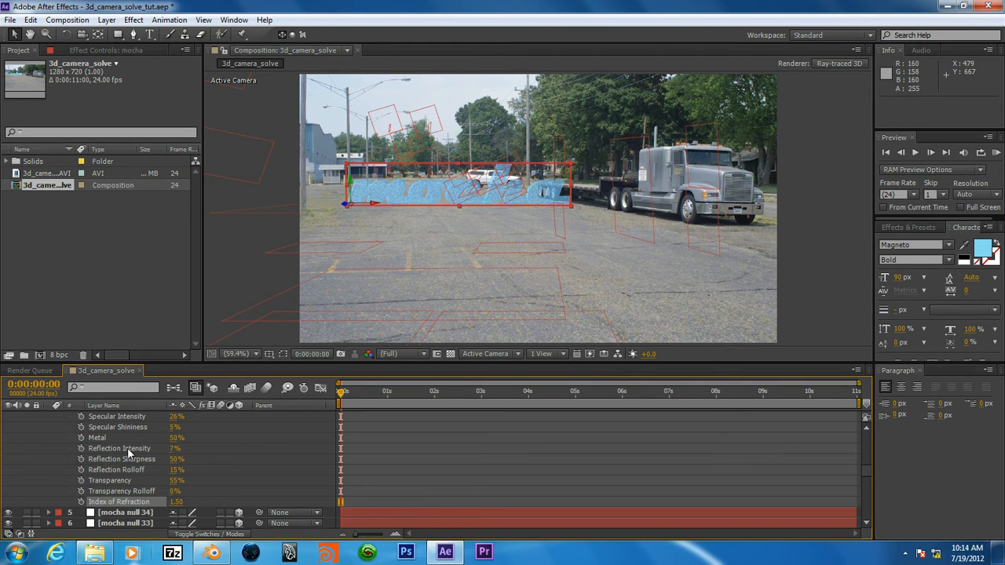
scroll("up", 3)
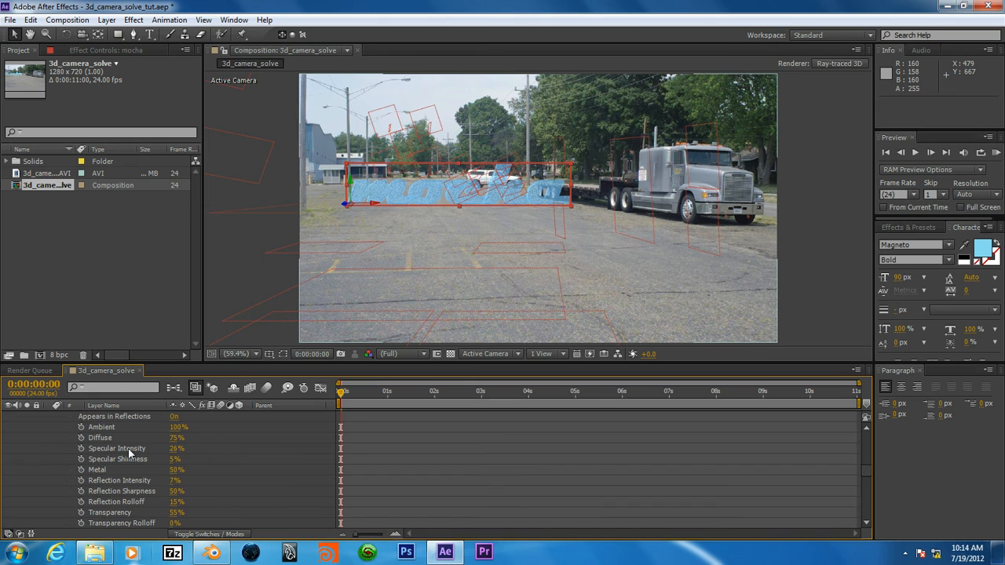
scroll("up", 3)
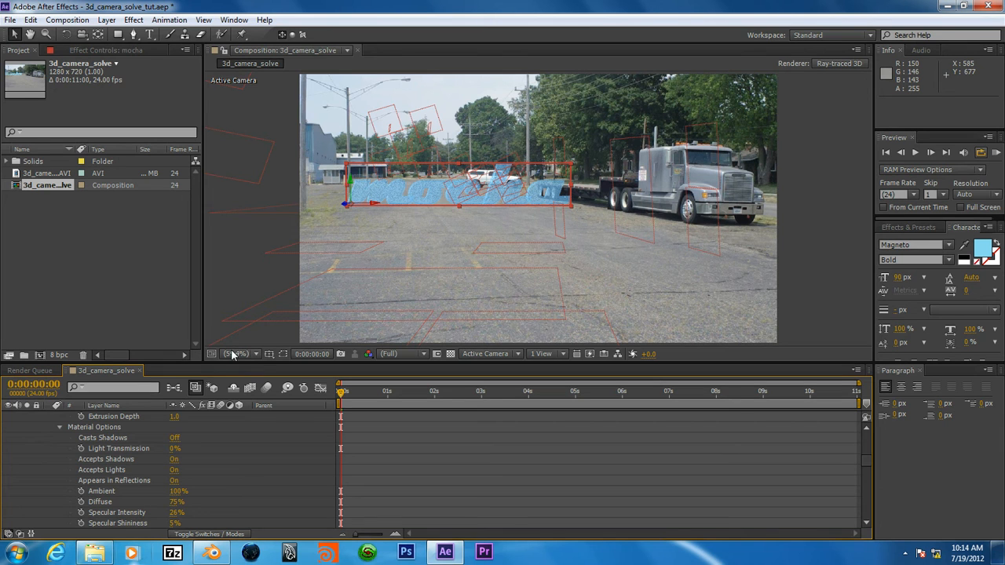
Set the composition viewer magnification to 50% ahead of the RAM preview.
left_click(238, 354)
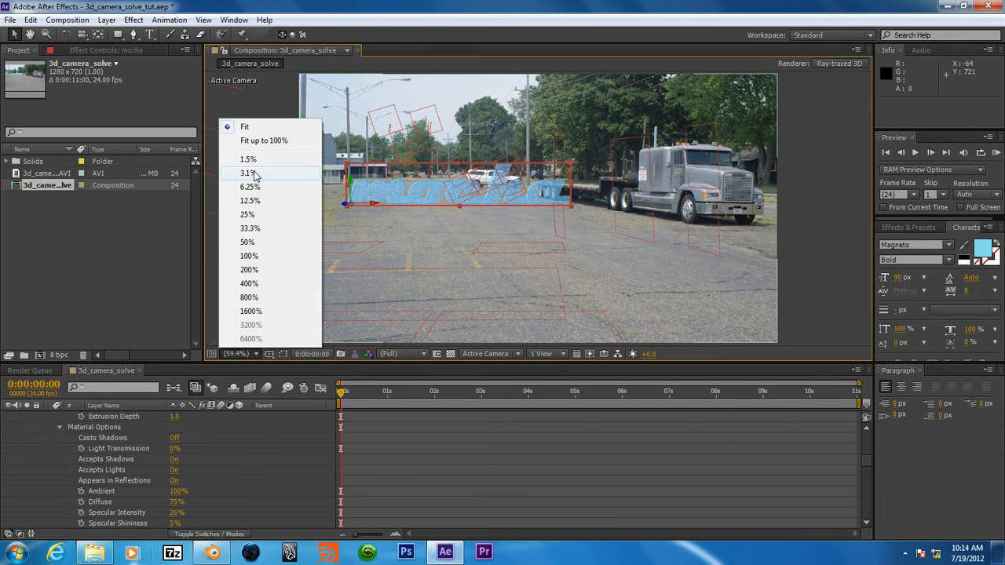
left_click(247, 242)
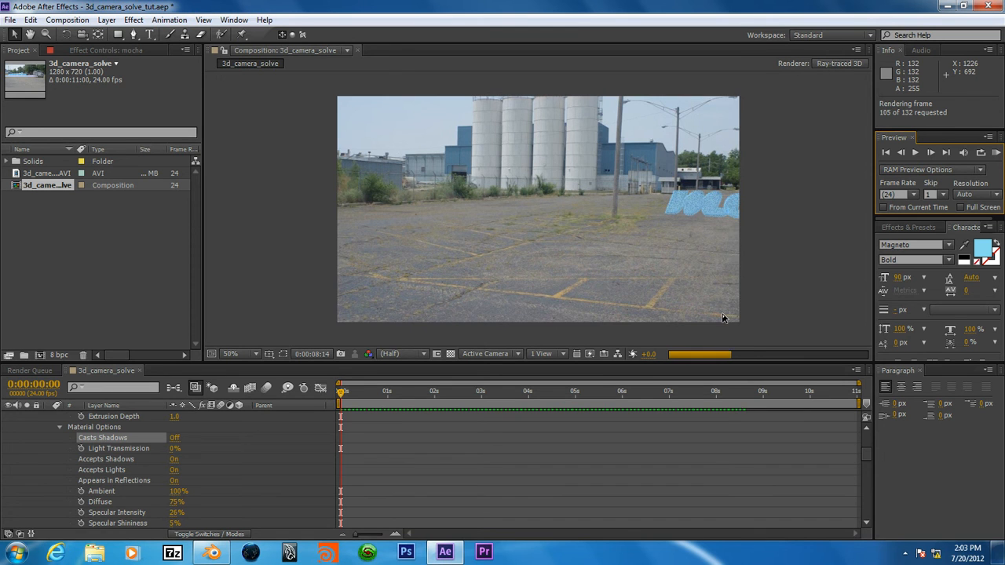
left_click(931, 152)
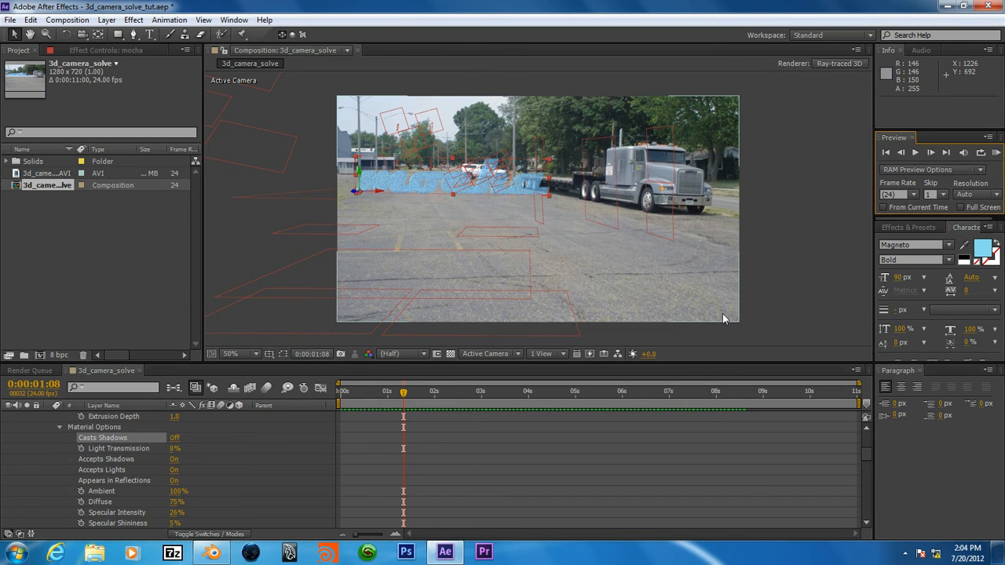
mouse_move(678, 299)
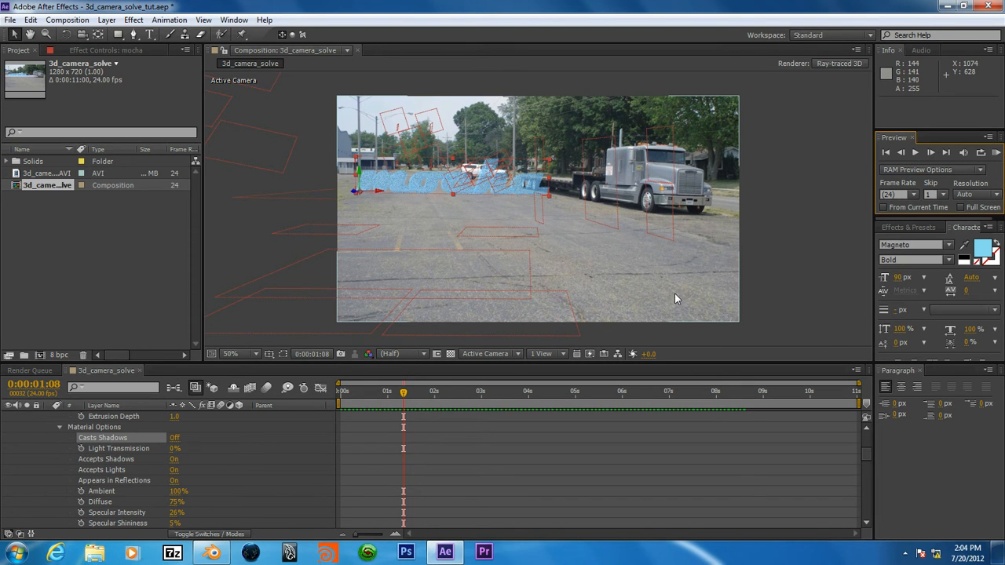
mouse_move(502, 257)
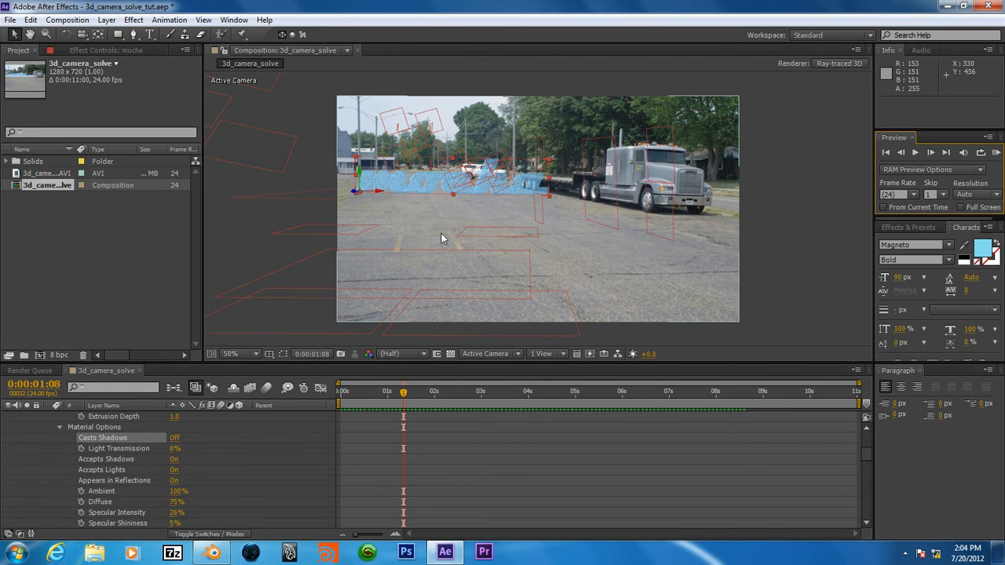
mouse_move(487, 241)
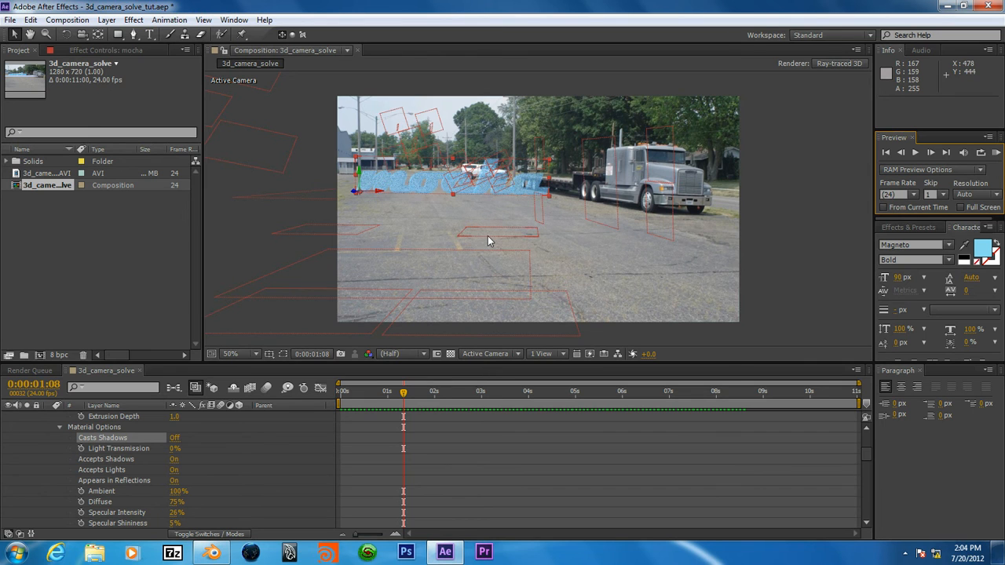
mouse_move(485, 241)
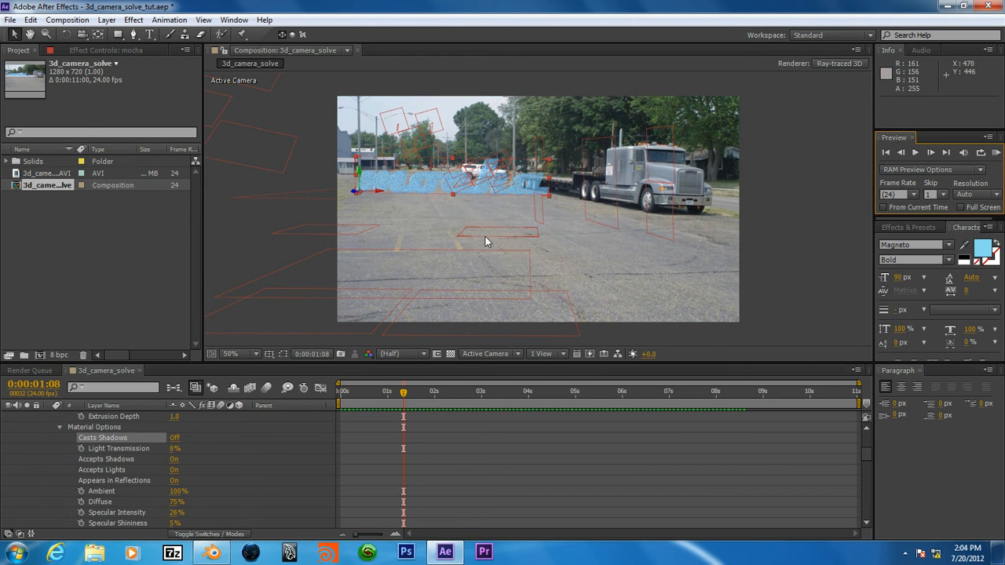
mouse_move(473, 222)
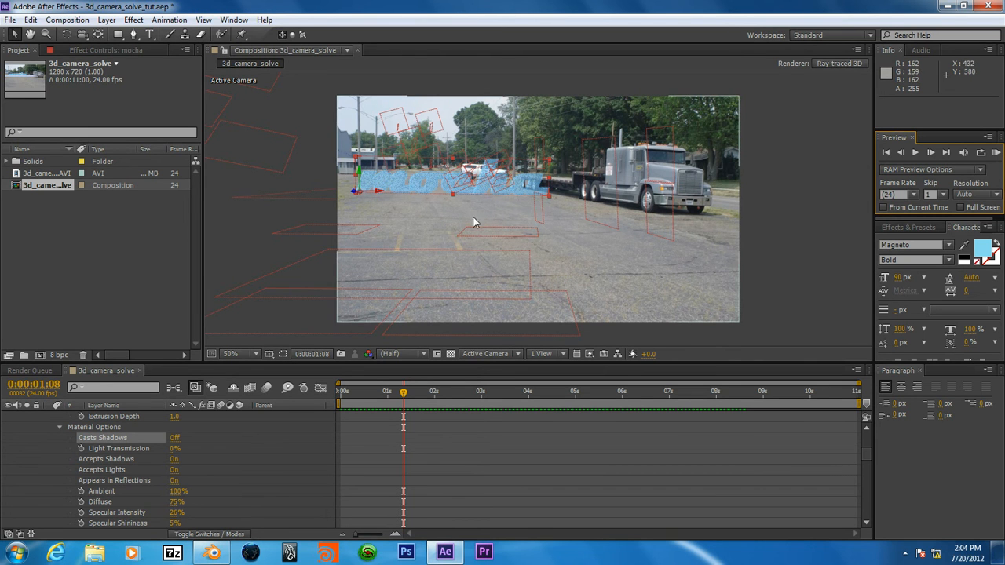
mouse_move(384, 237)
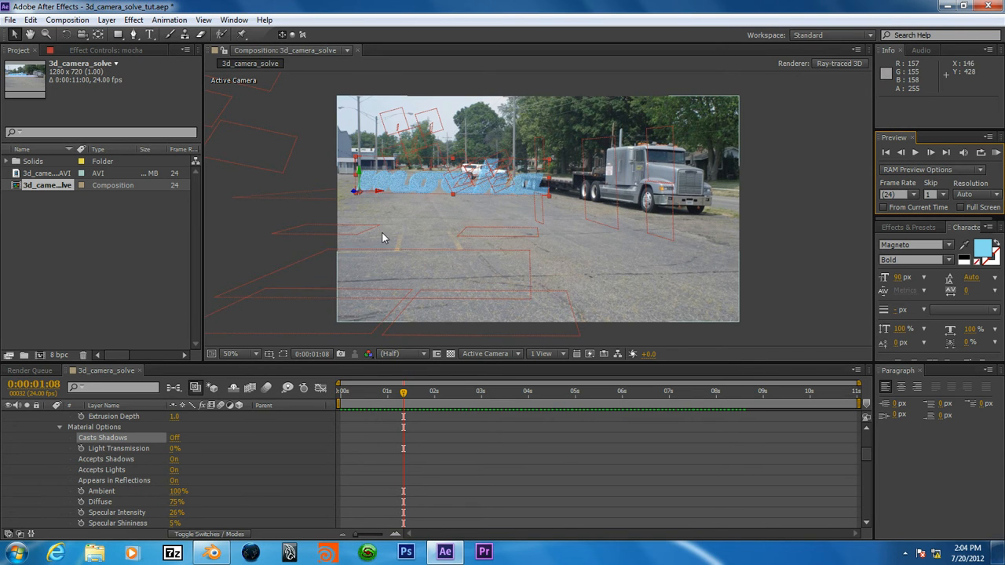
mouse_move(486, 220)
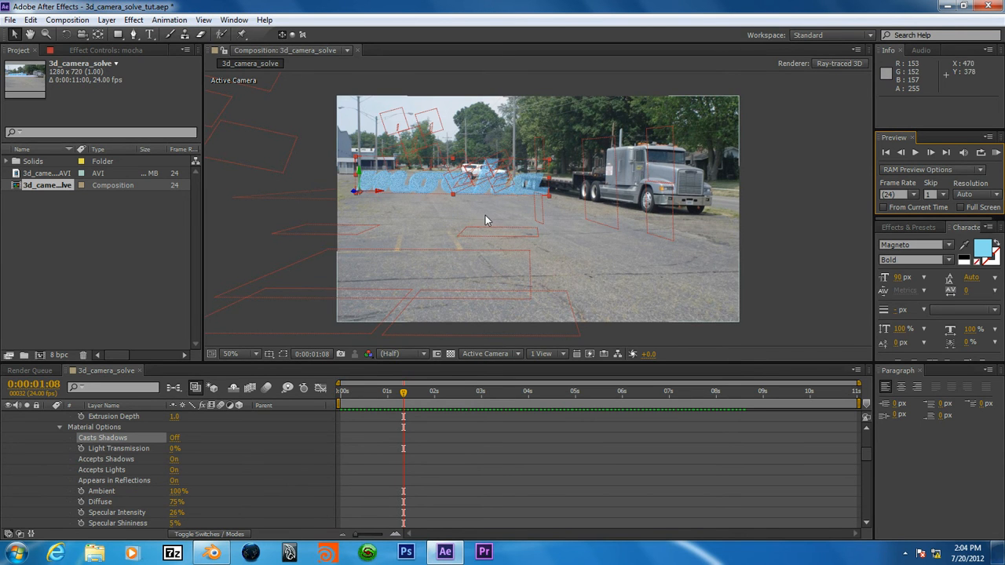
mouse_move(546, 267)
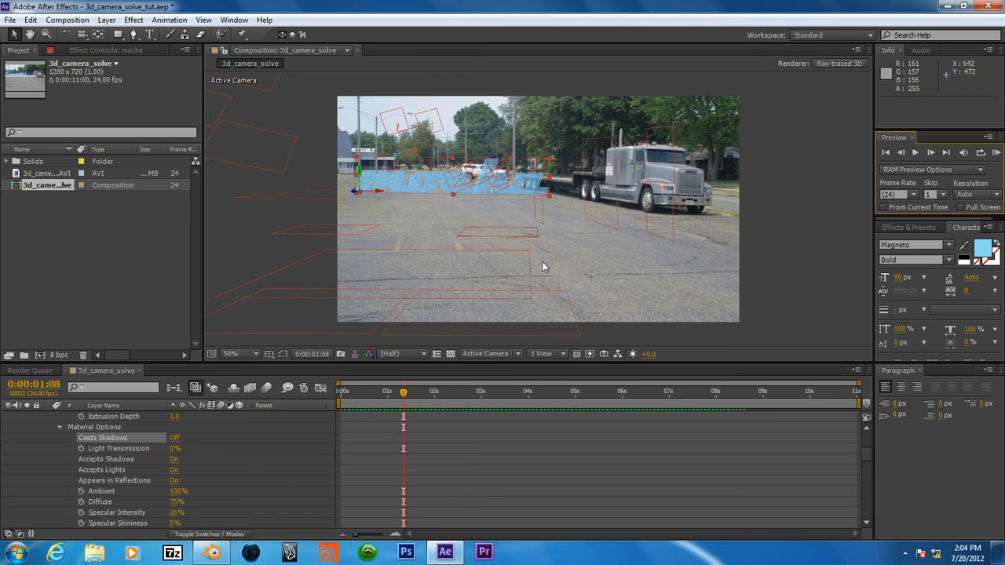
mouse_move(578, 329)
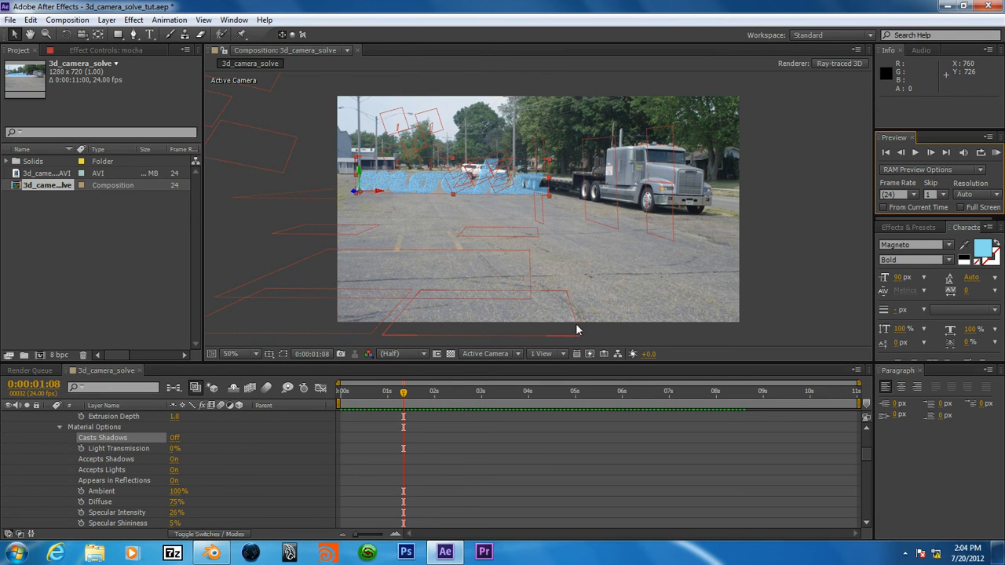
mouse_move(548, 294)
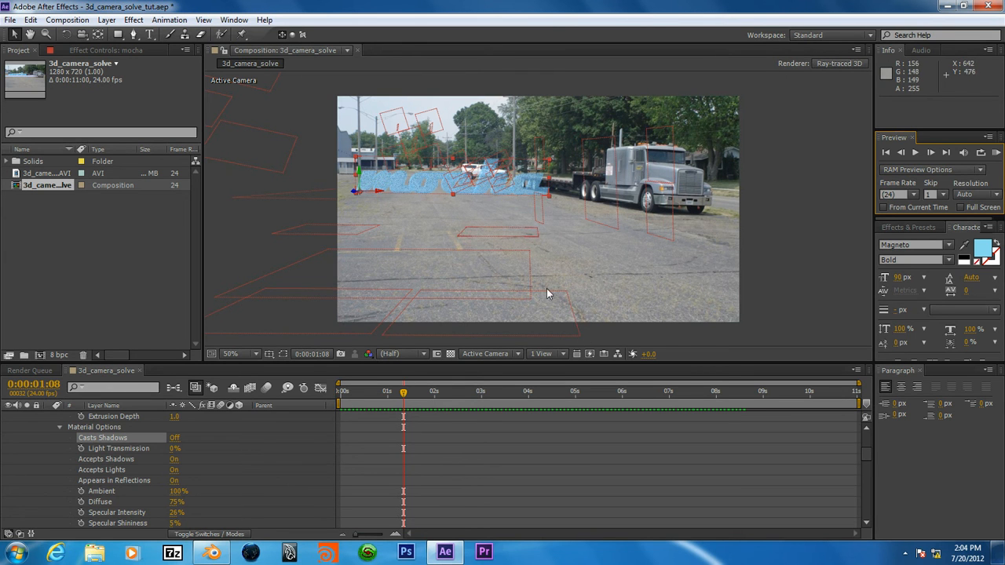
mouse_move(567, 289)
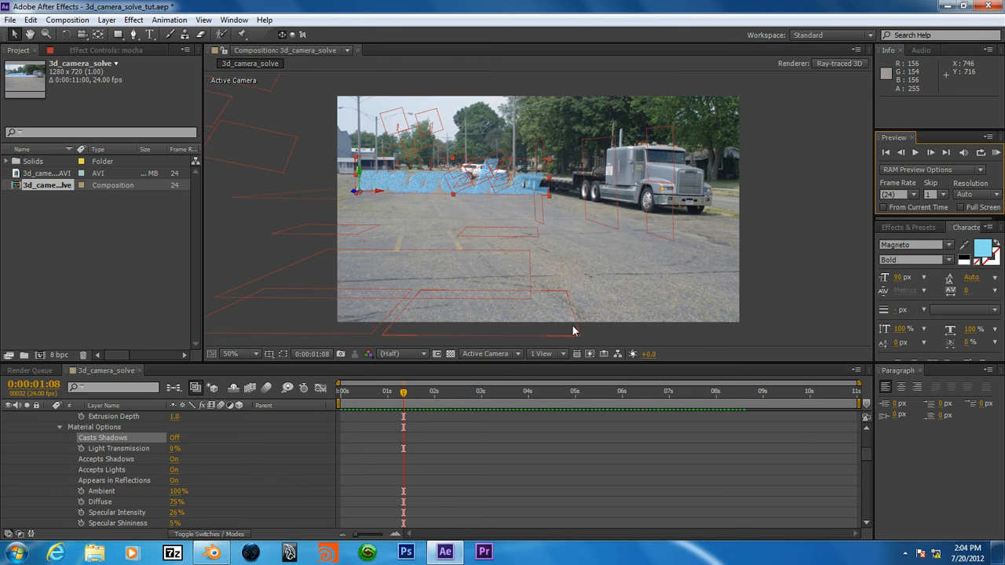
mouse_move(557, 293)
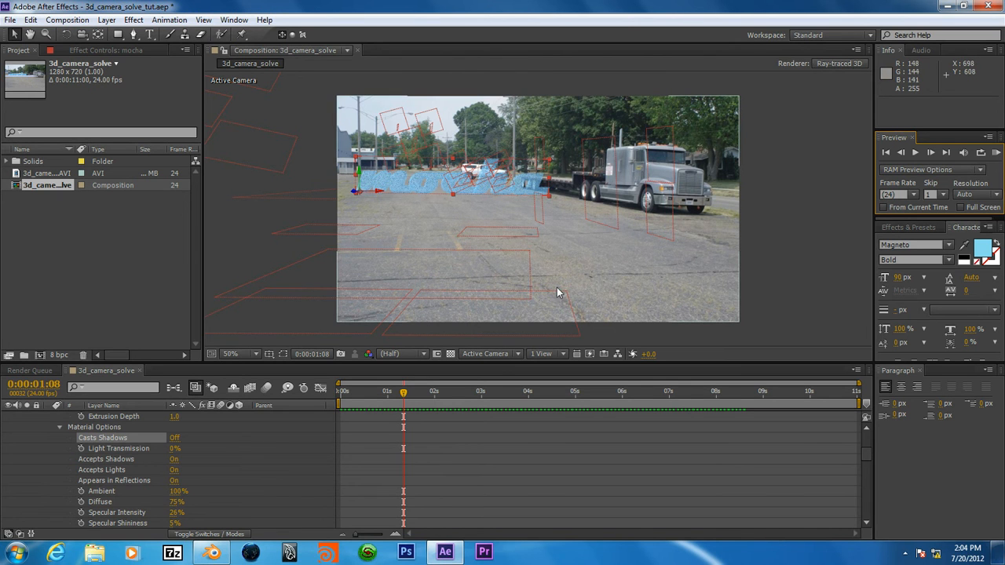
mouse_move(570, 301)
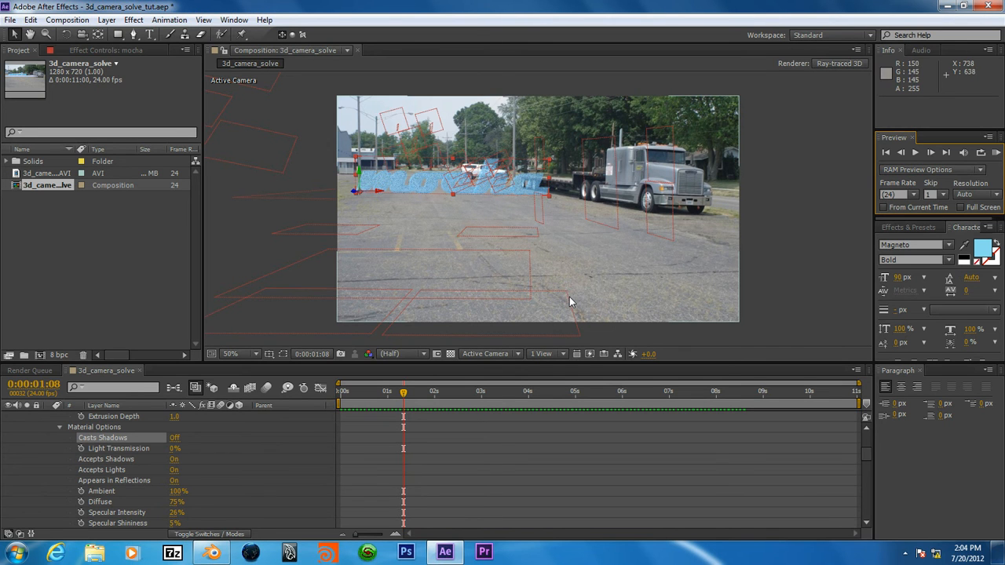
mouse_move(572, 298)
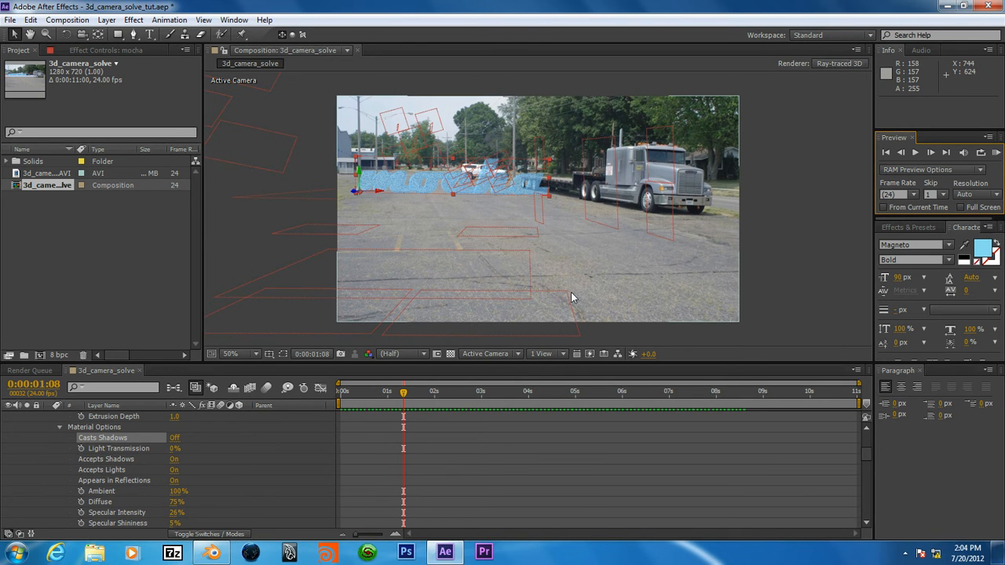
mouse_move(585, 325)
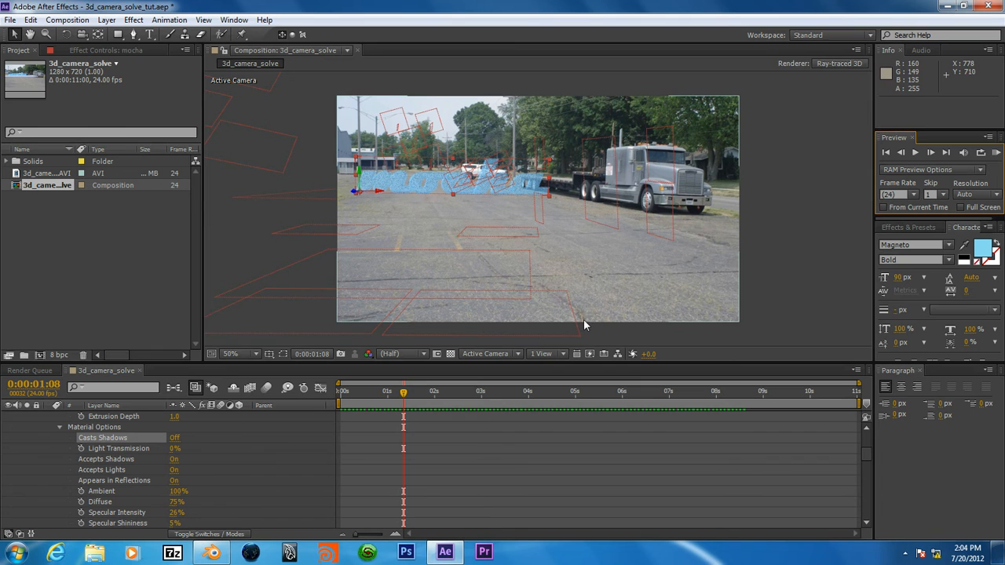
mouse_move(392, 321)
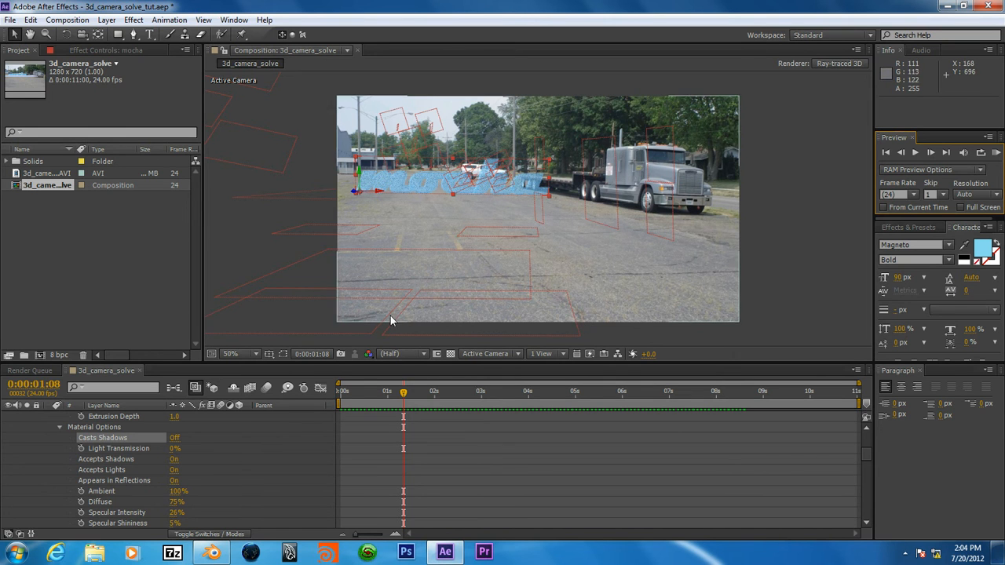
mouse_move(579, 311)
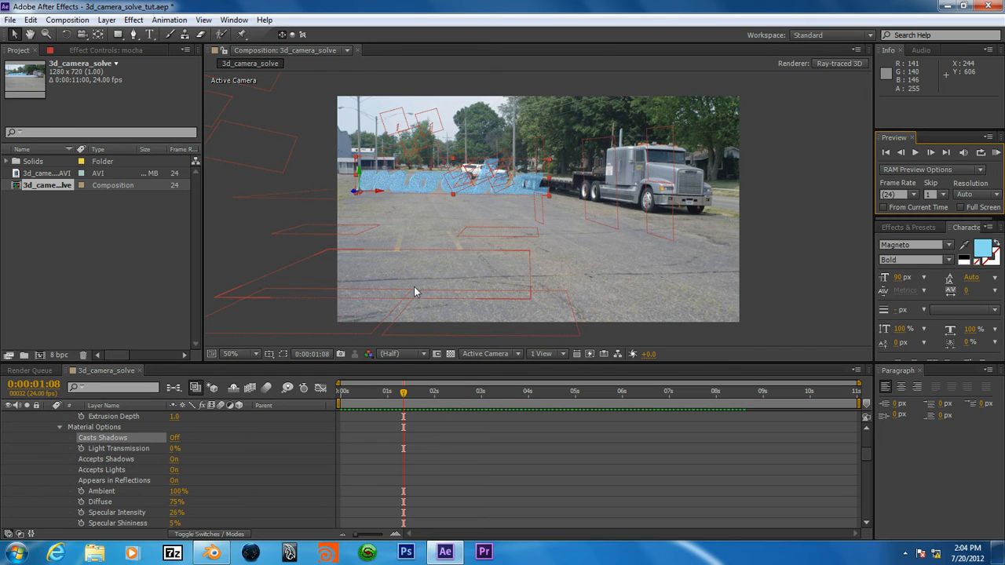
mouse_move(658, 157)
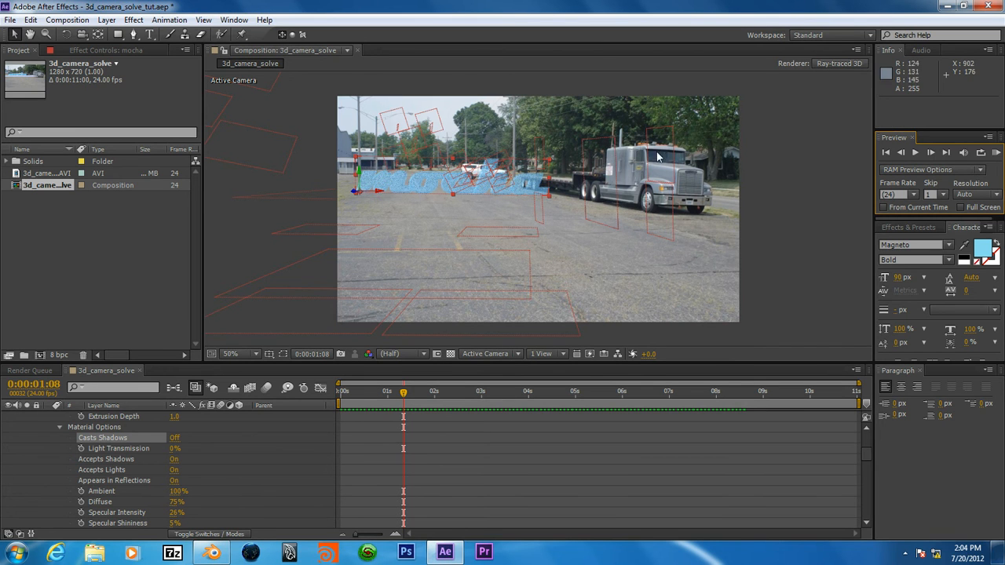
mouse_move(614, 161)
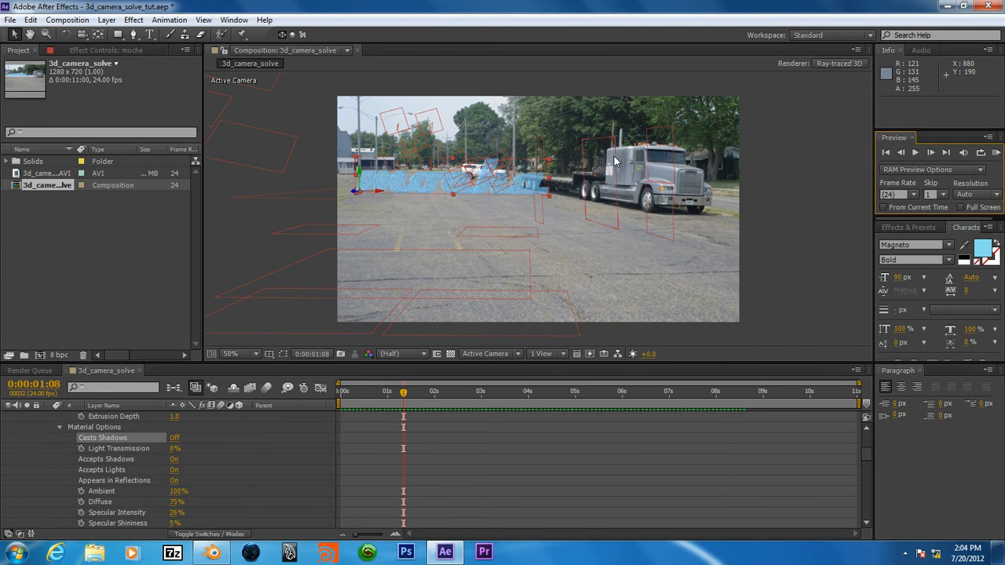
mouse_move(612, 187)
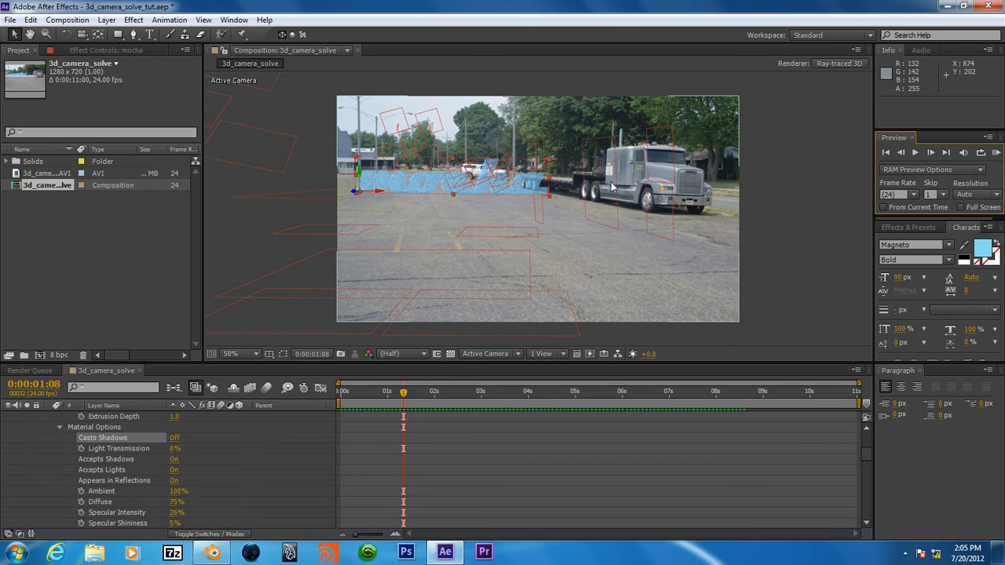
mouse_move(626, 216)
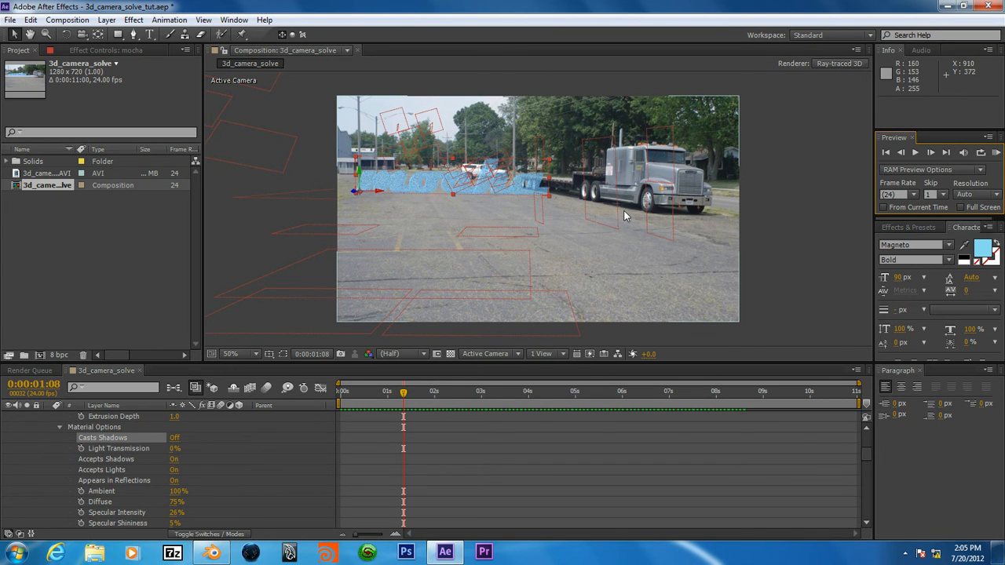
mouse_move(640, 238)
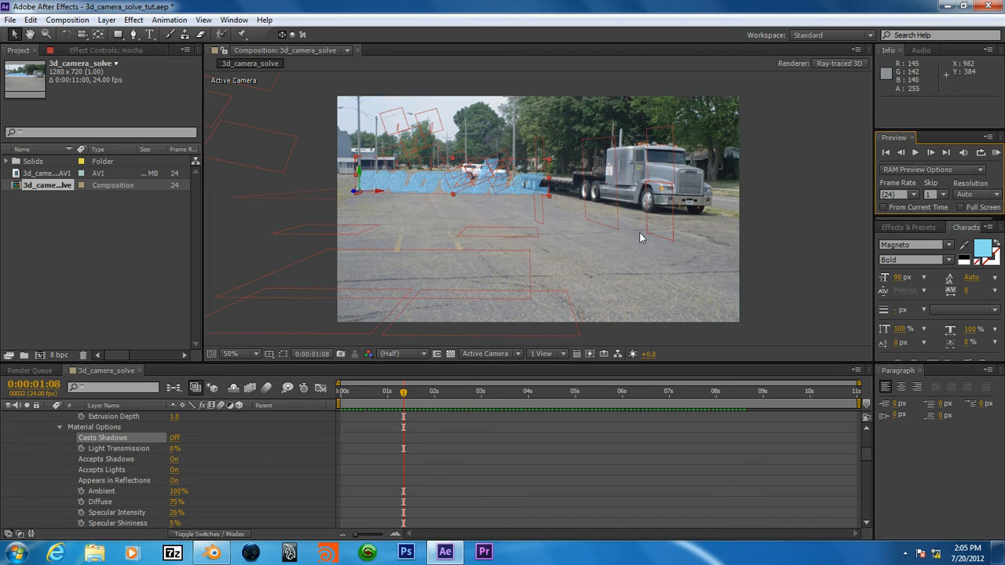
mouse_move(612, 173)
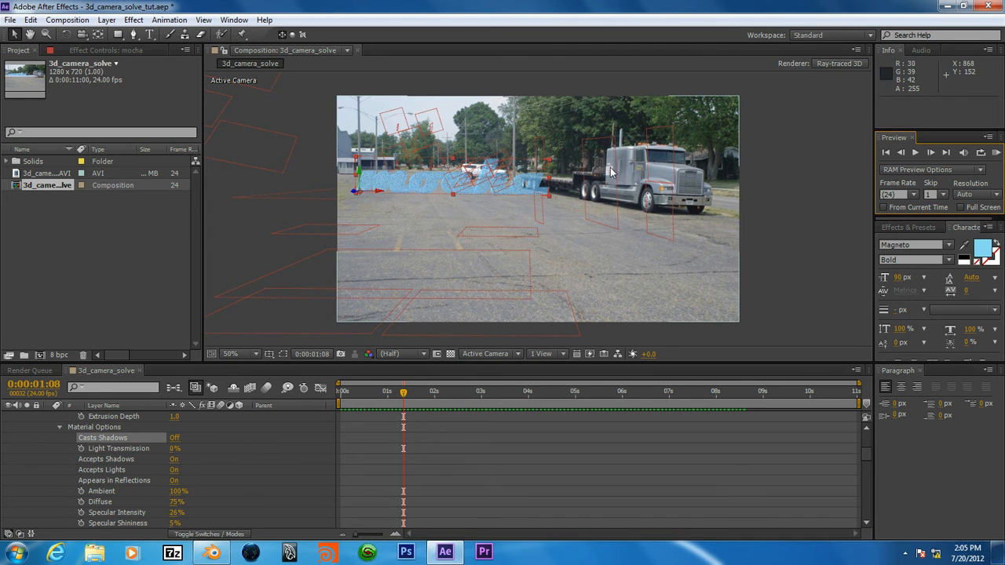
mouse_move(633, 140)
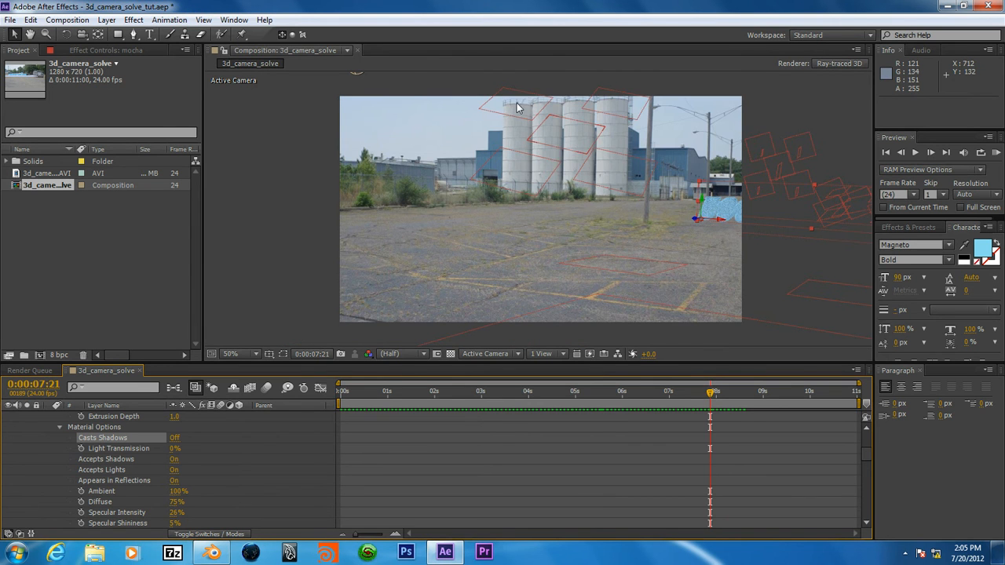
mouse_move(614, 120)
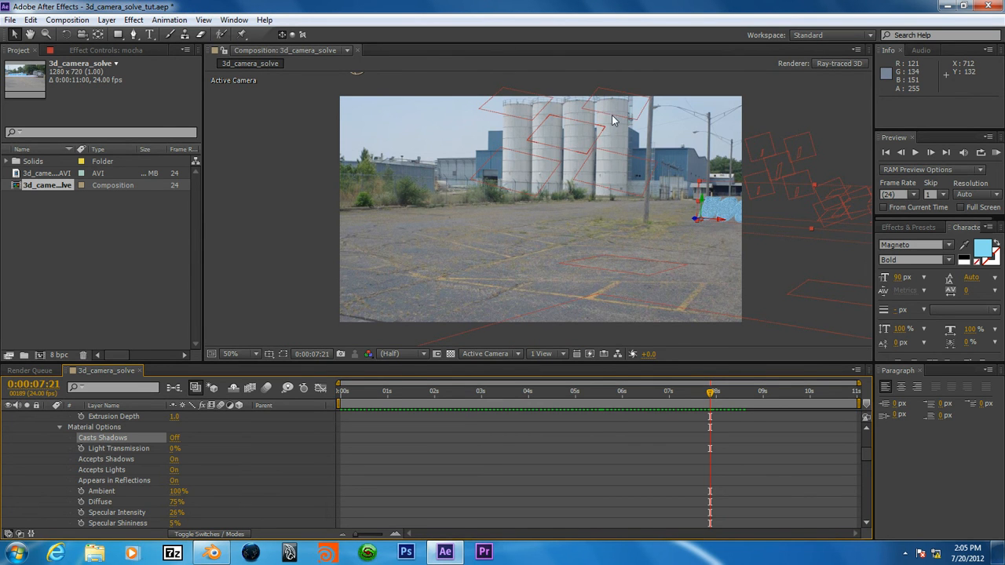
mouse_move(591, 170)
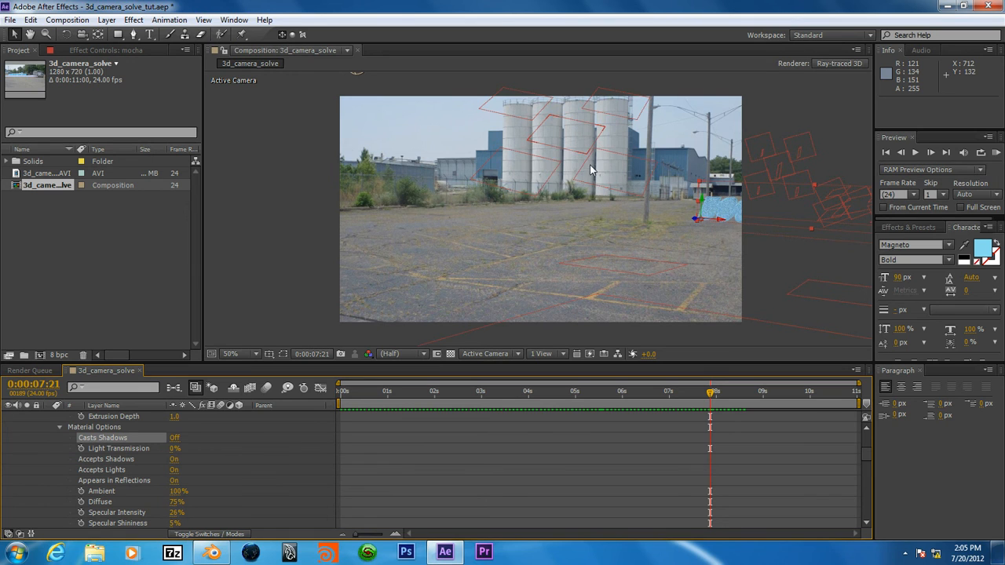
mouse_move(573, 191)
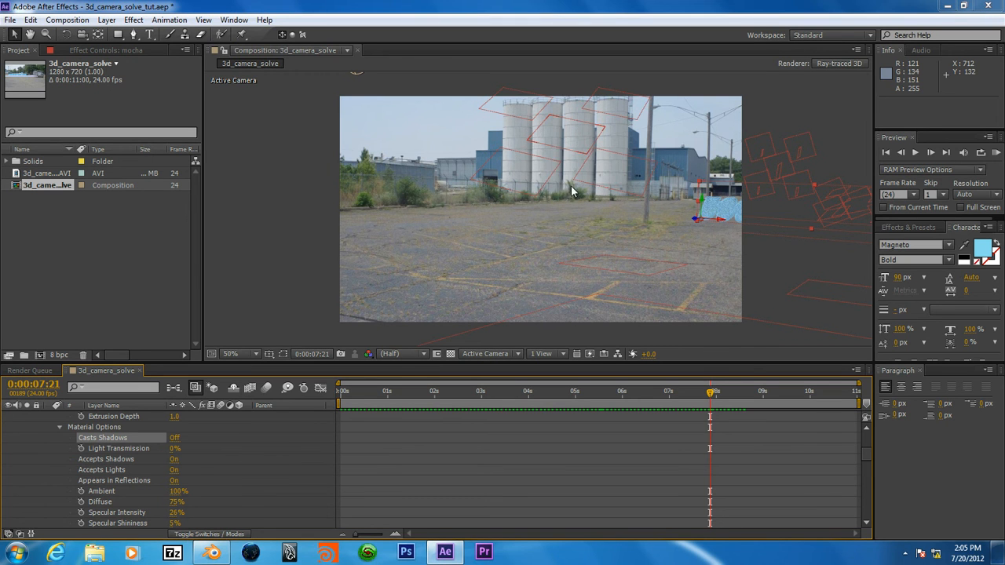
mouse_move(561, 171)
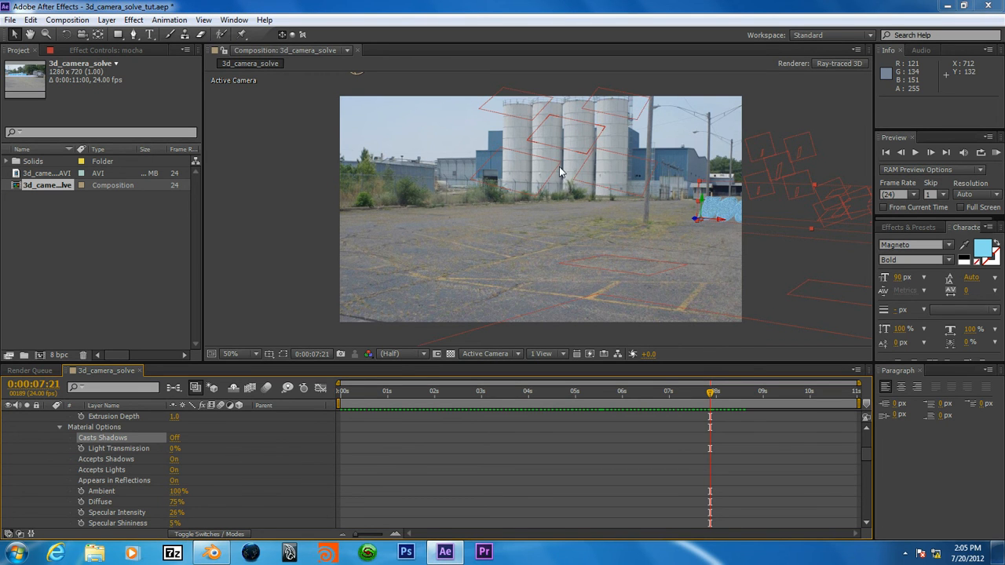
mouse_move(567, 175)
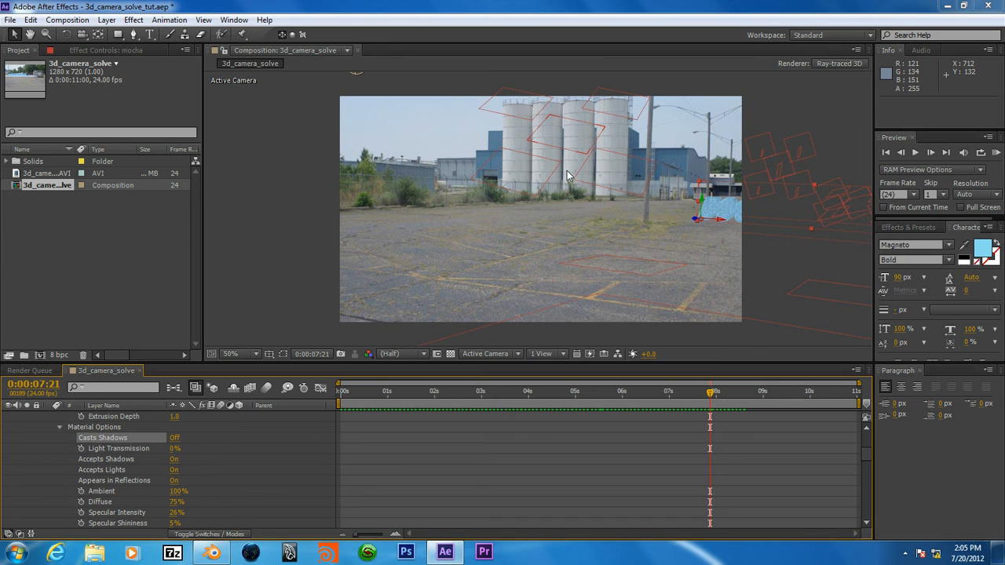
mouse_move(576, 143)
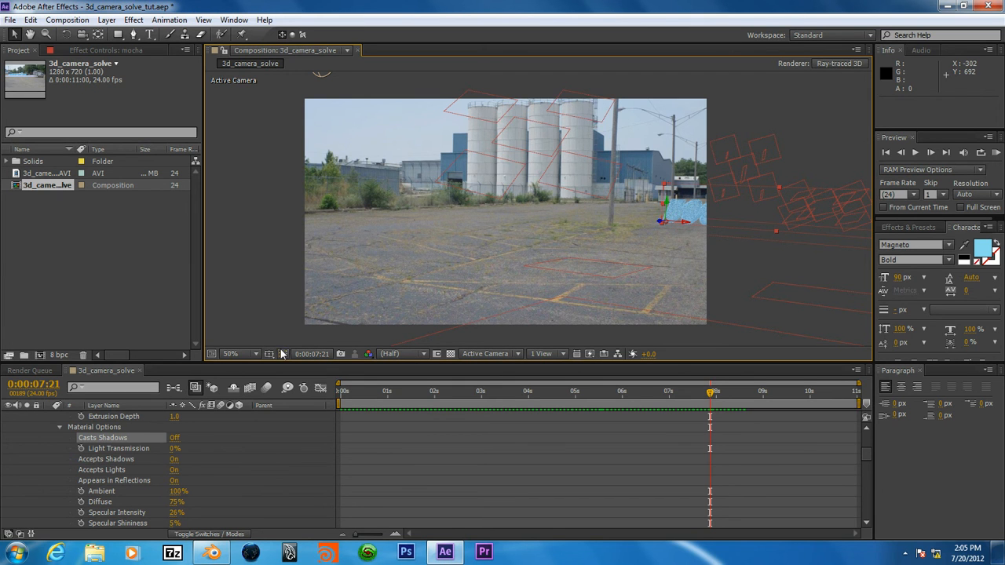
mouse_move(176, 452)
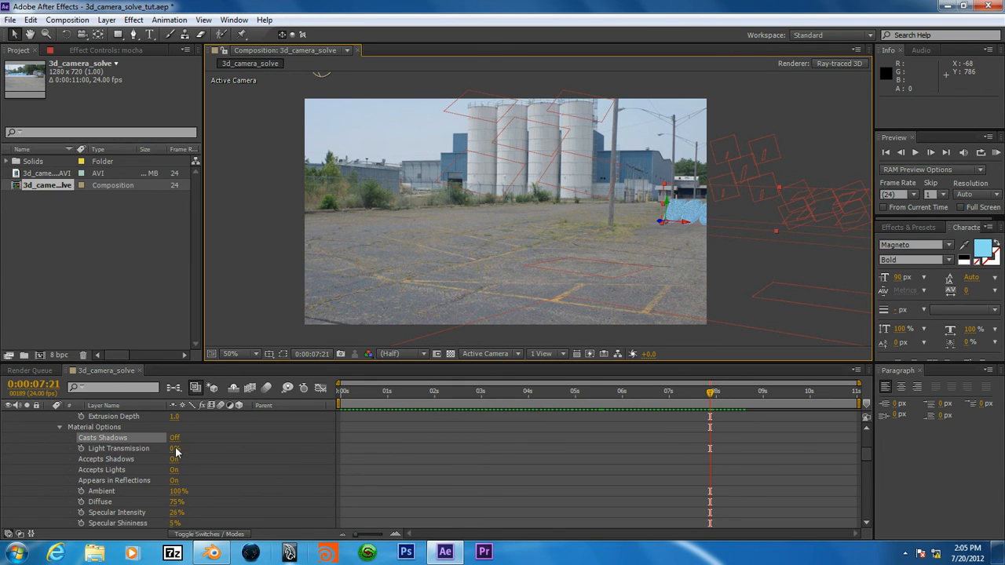
left_click(174, 437)
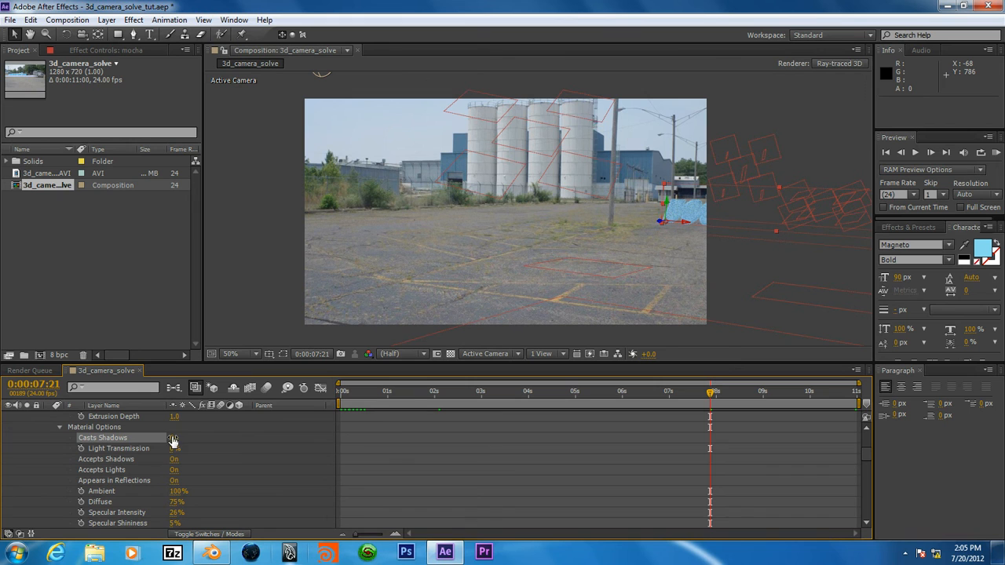
left_click(174, 438)
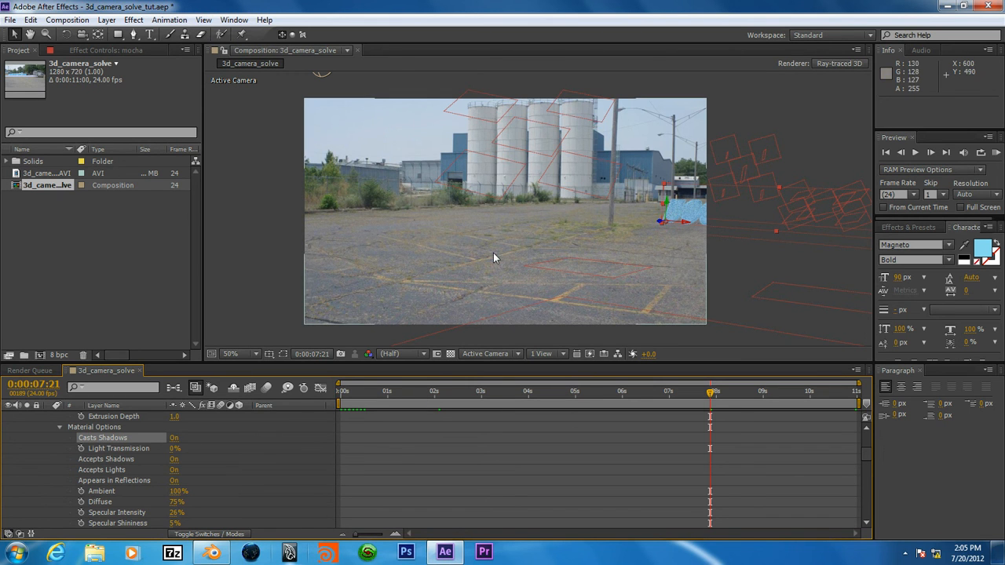
mouse_move(574, 395)
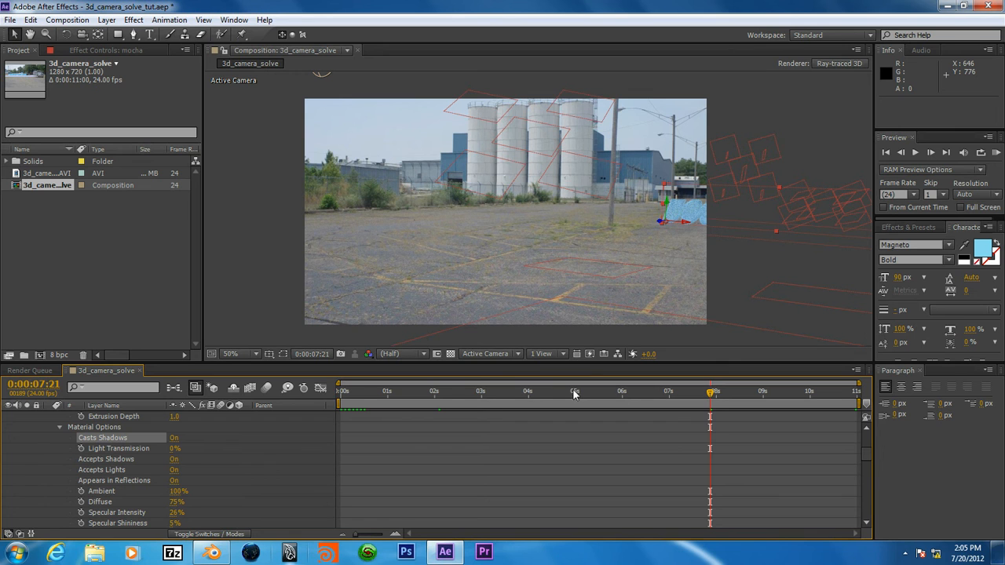
mouse_move(538, 399)
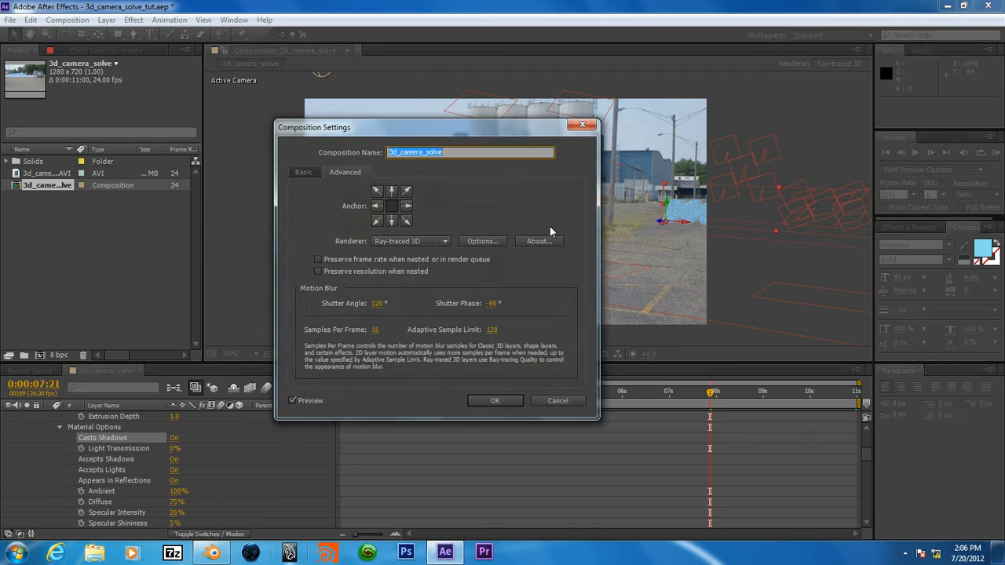
Raise the Ray-tracing Quality in the ray-traced 3D renderer options and confirm.
left_click(481, 241)
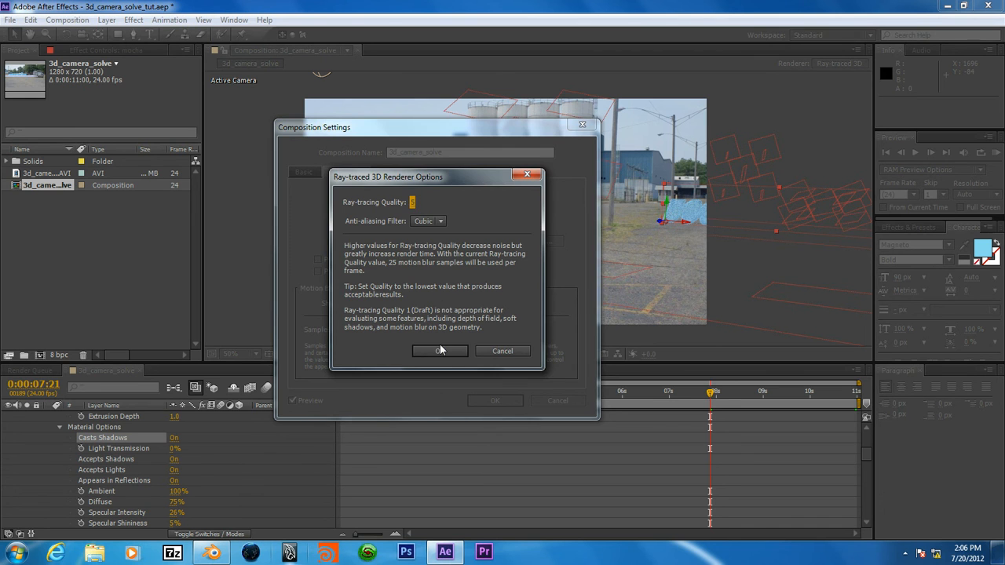
left_click(440, 351)
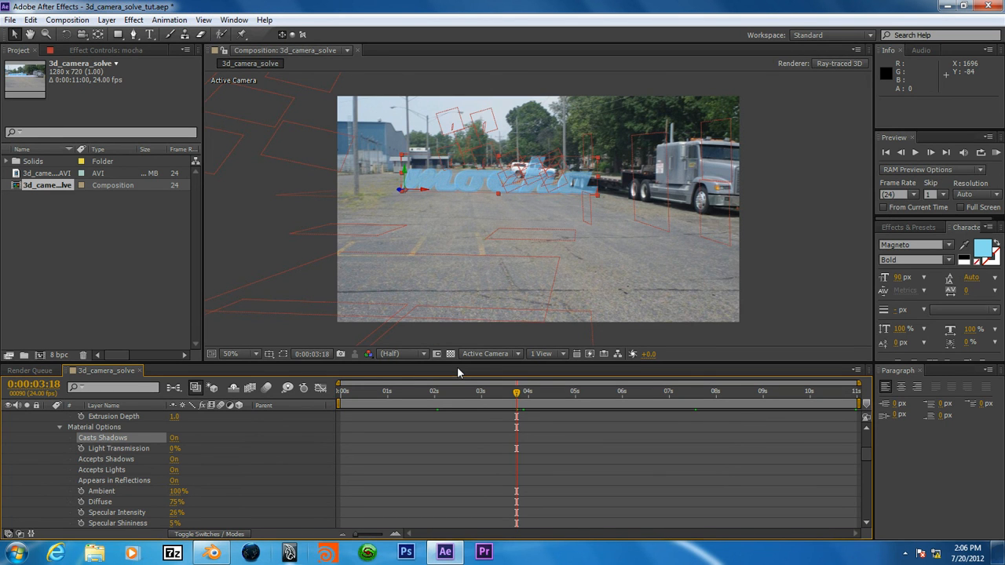
mouse_move(471, 198)
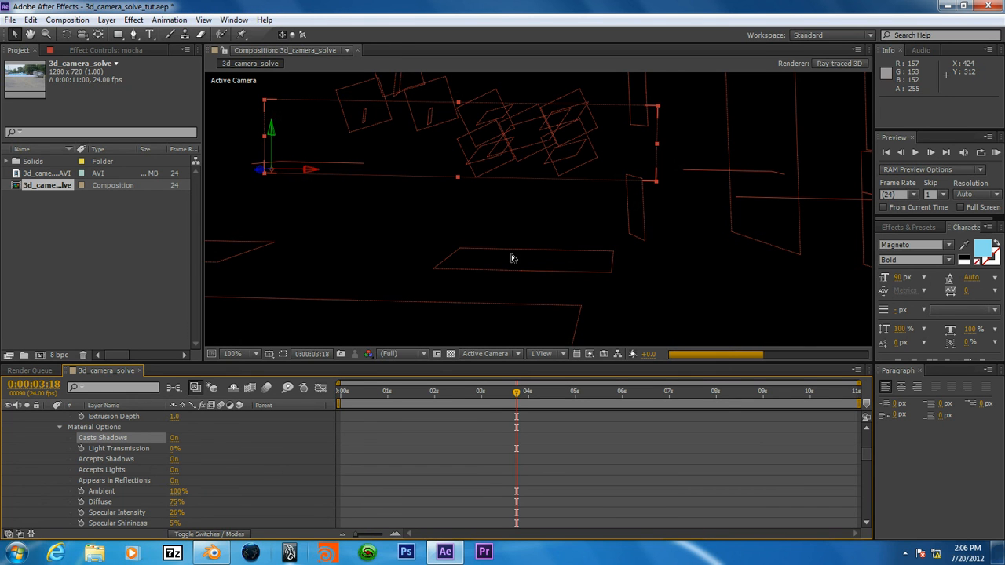
mouse_move(544, 250)
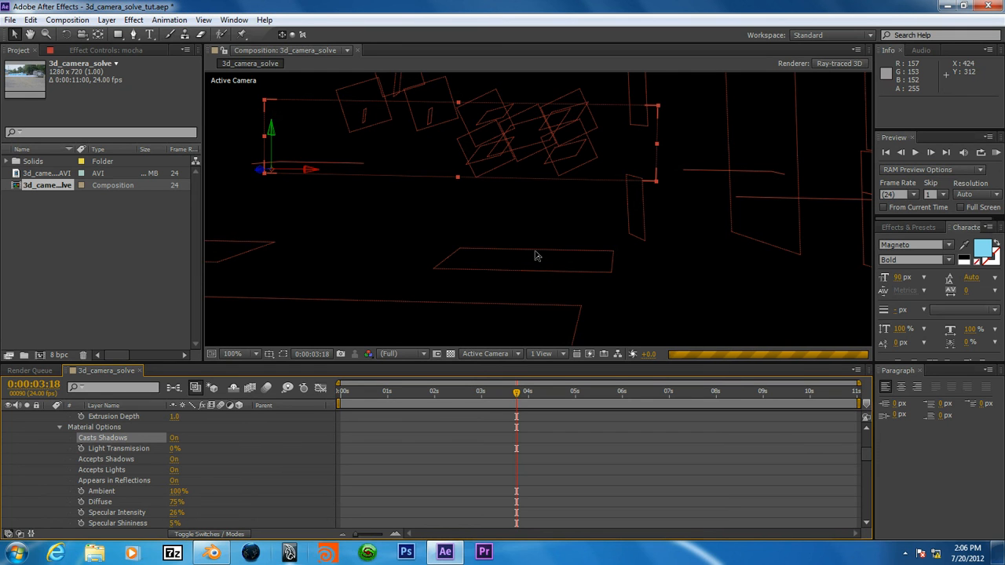
mouse_move(535, 261)
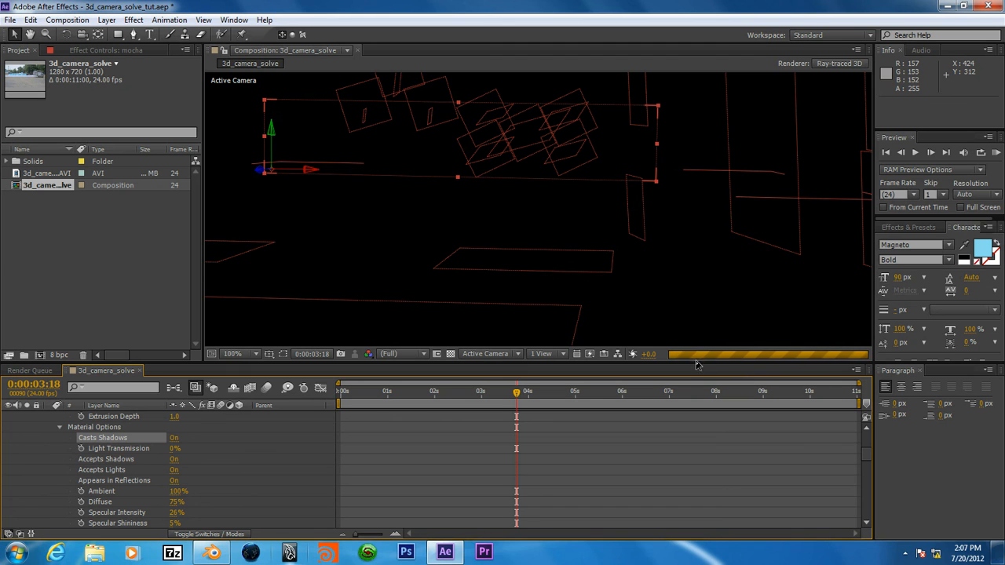
mouse_move(838, 319)
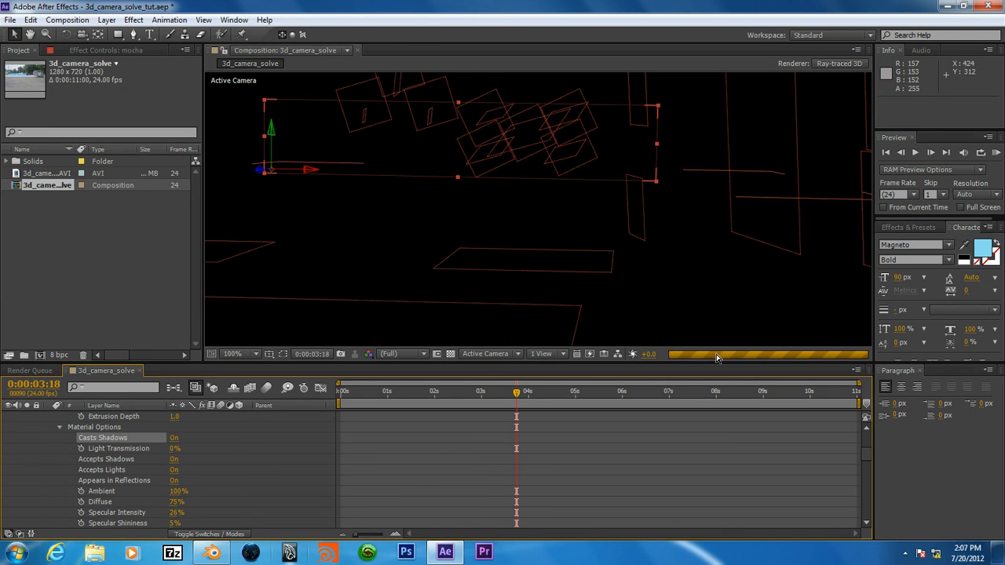
mouse_move(701, 358)
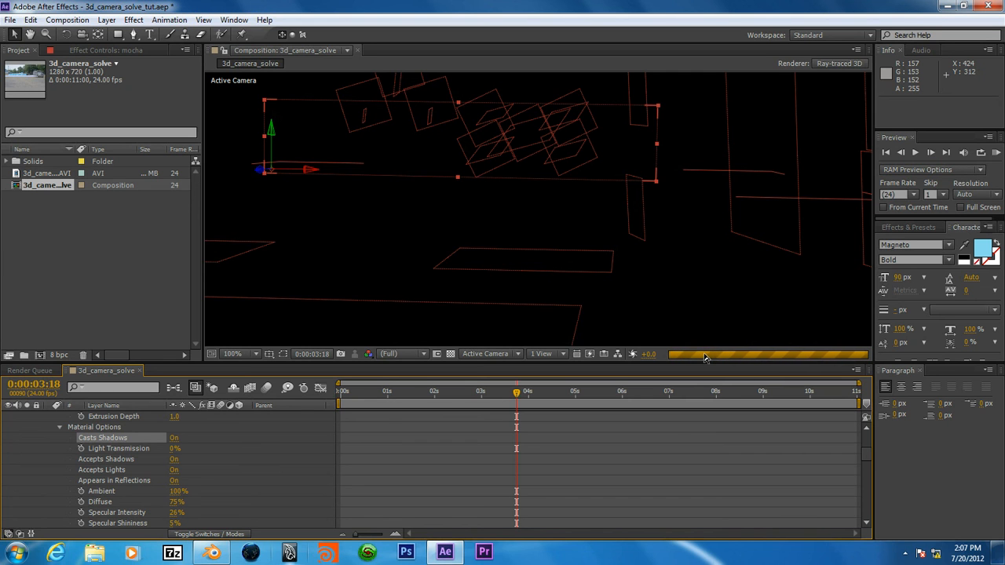
mouse_move(727, 326)
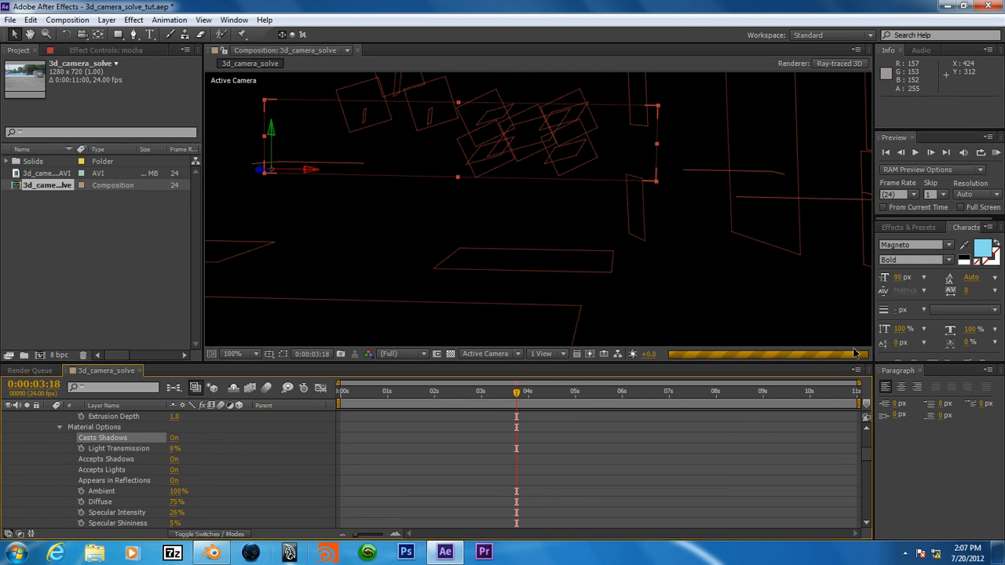
mouse_move(710, 355)
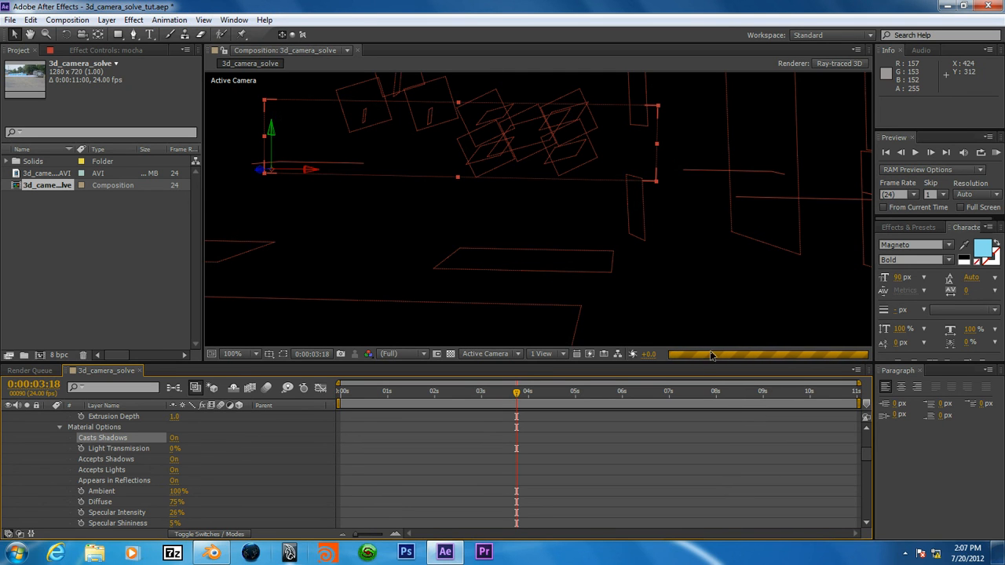
mouse_move(816, 377)
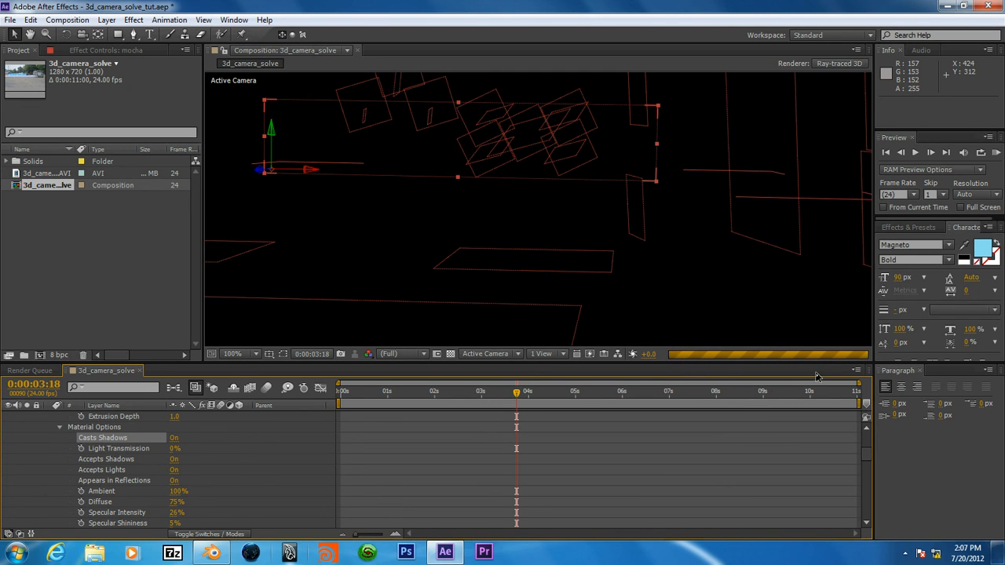
mouse_move(274, 135)
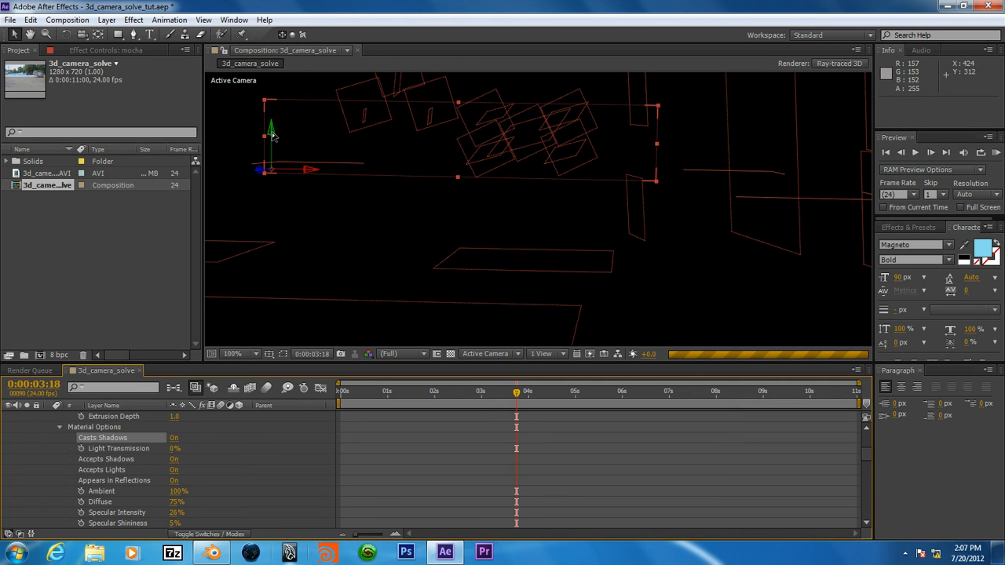
mouse_move(285, 200)
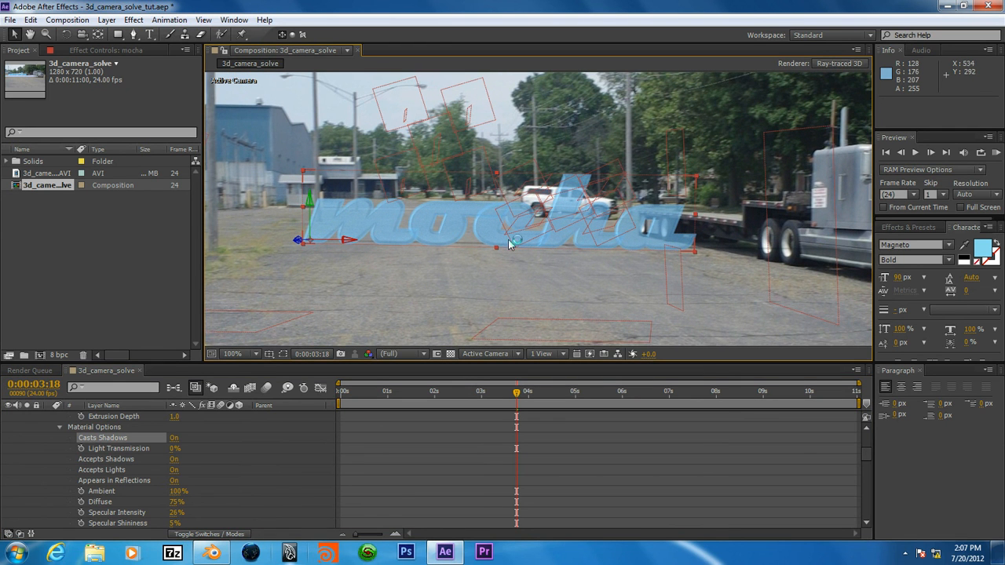
mouse_move(407, 304)
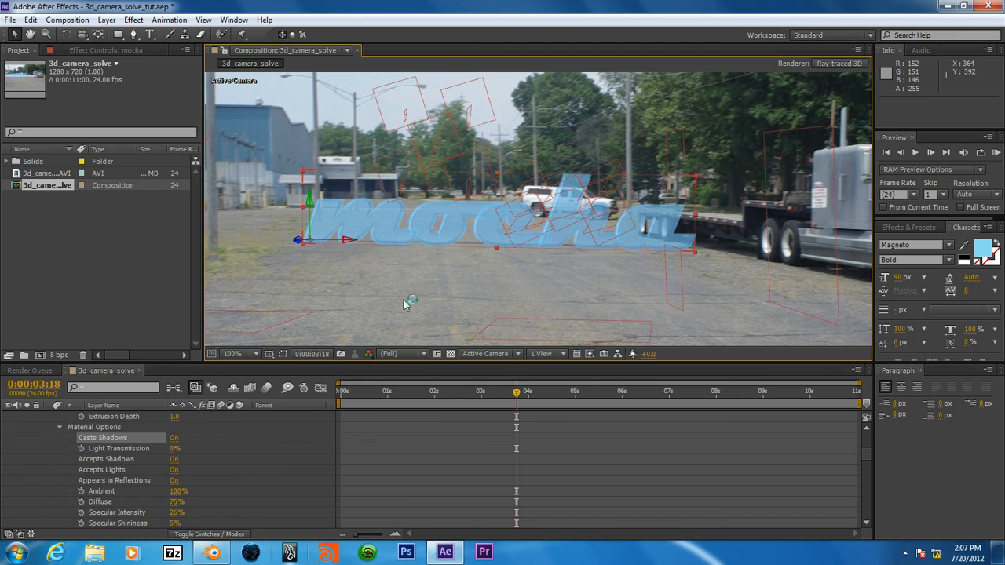
mouse_move(361, 230)
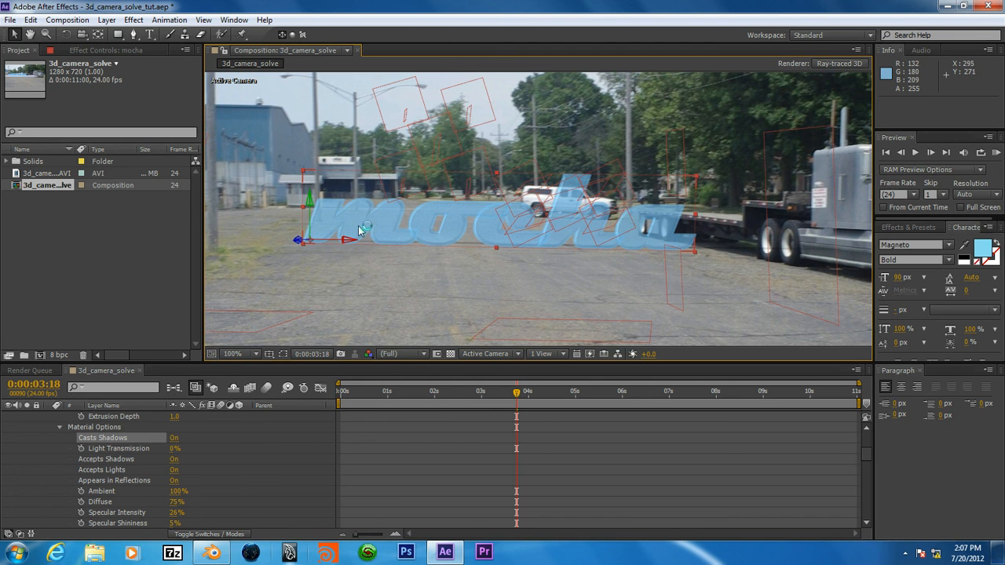
mouse_move(352, 236)
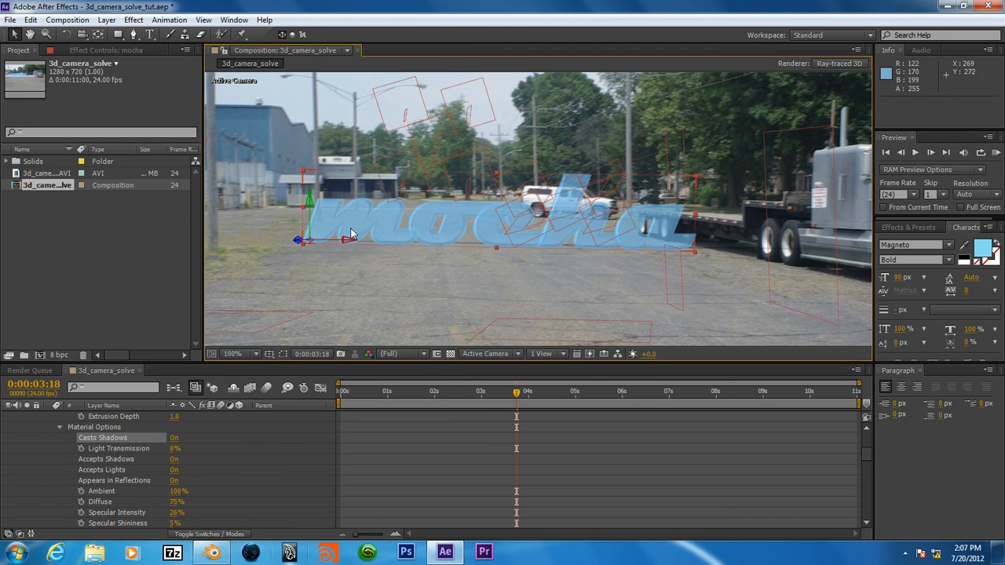
mouse_move(446, 270)
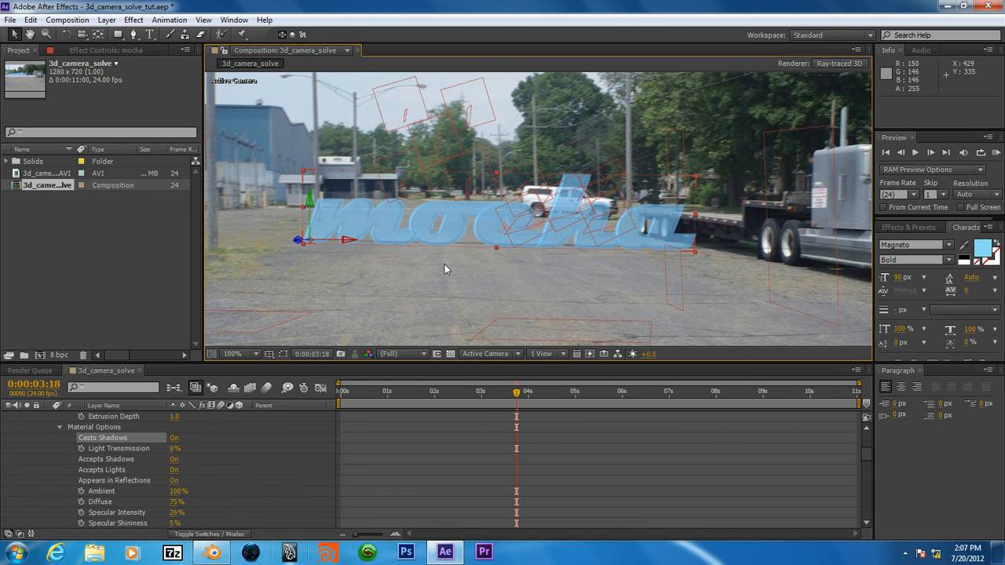
left_click(233, 353)
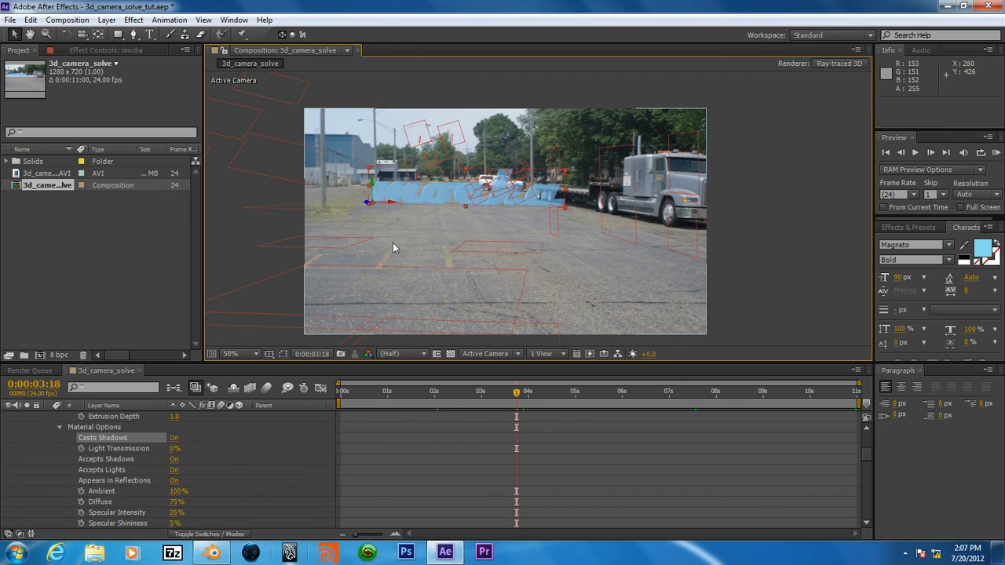
mouse_move(397, 214)
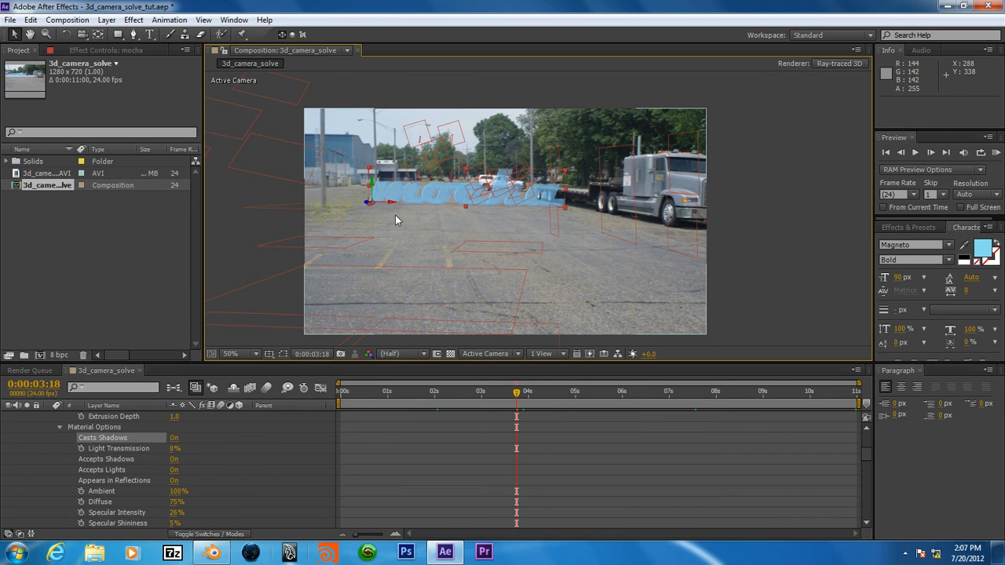
mouse_move(399, 227)
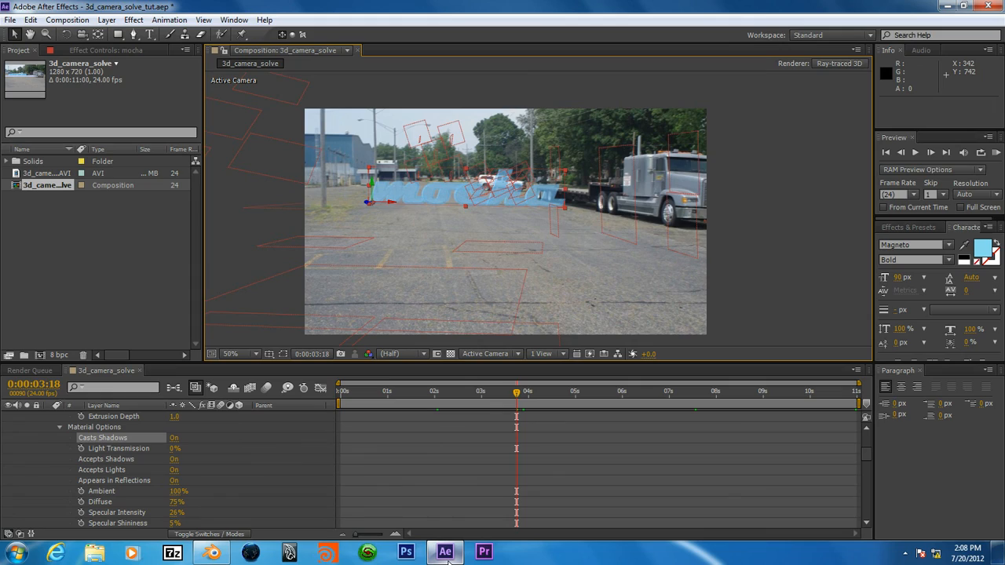
mouse_move(440, 442)
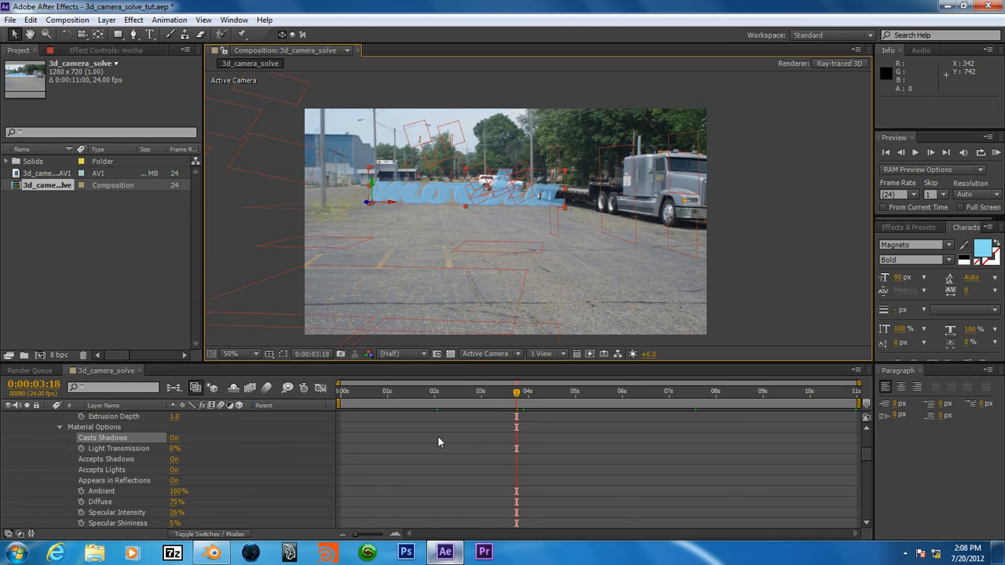